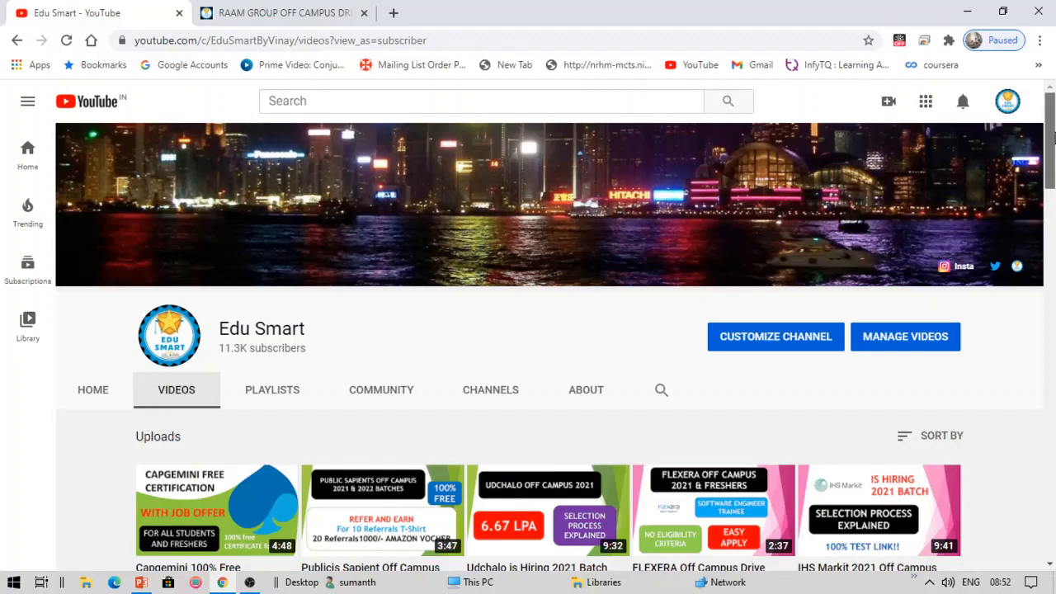
Scroll down through the YouTube channel page currently showing
scroll(down, 3)
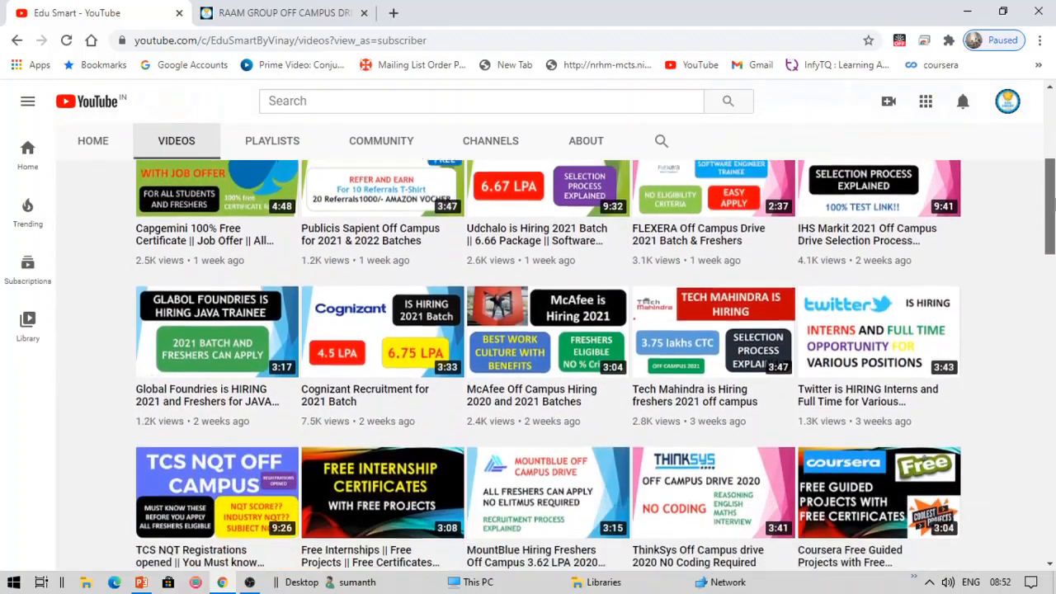
scroll(down, 3)
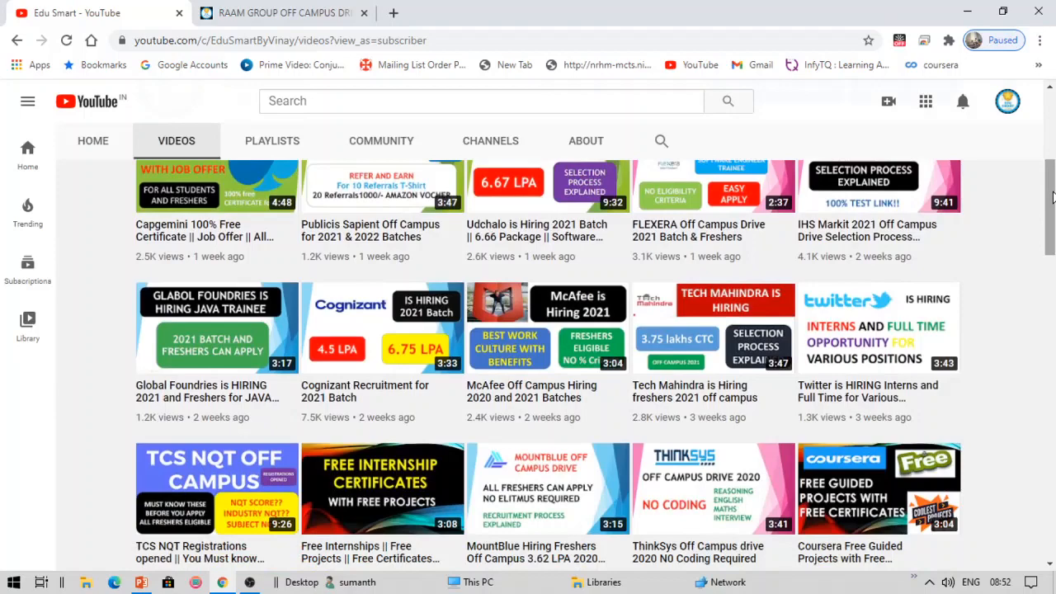
scroll(down, 3)
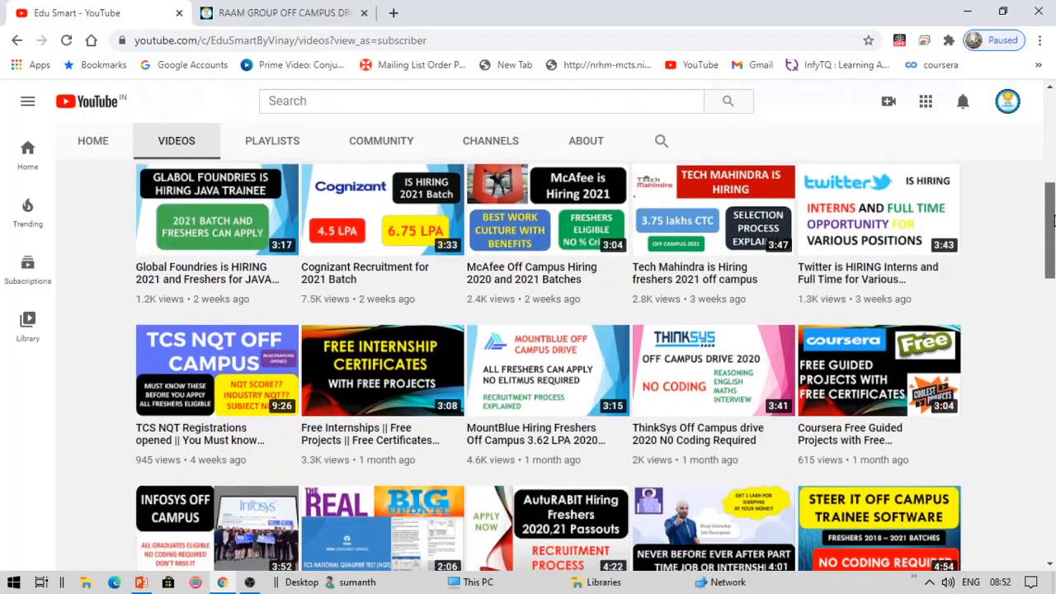
scroll(down, 3)
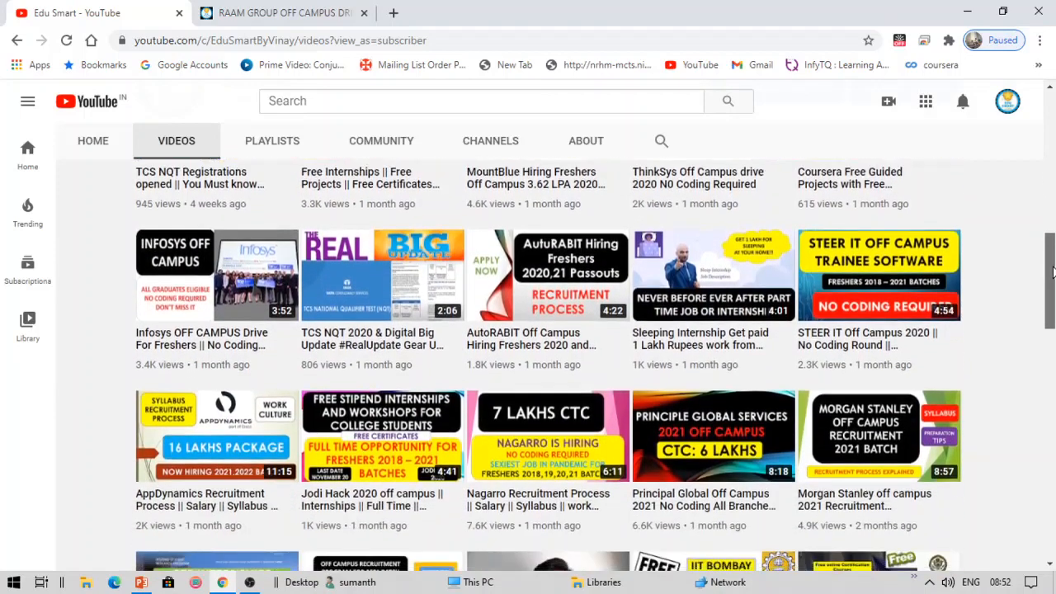
scroll(down, 3)
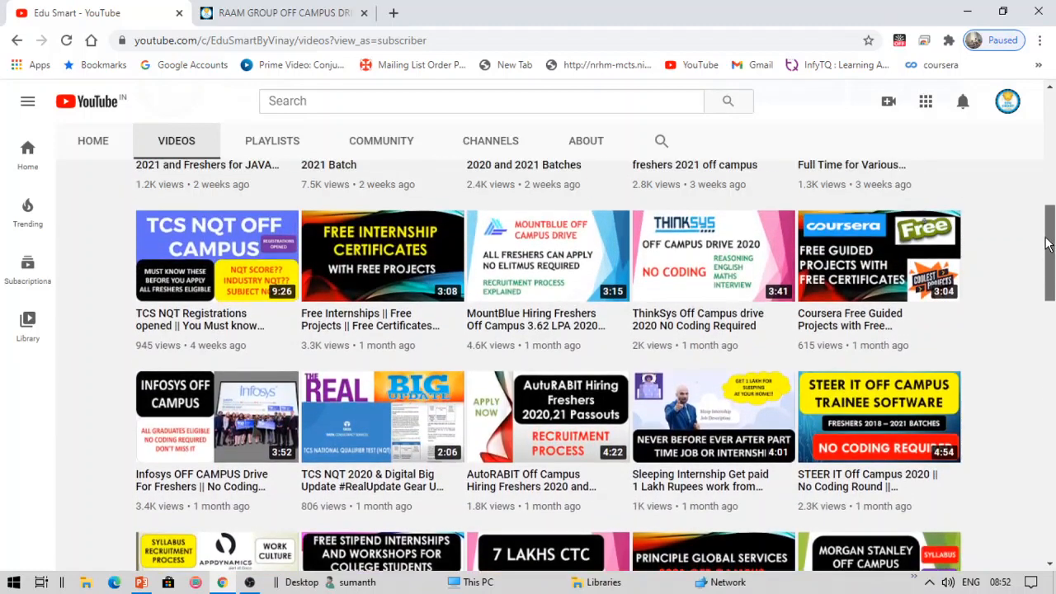
scroll(down, 3)
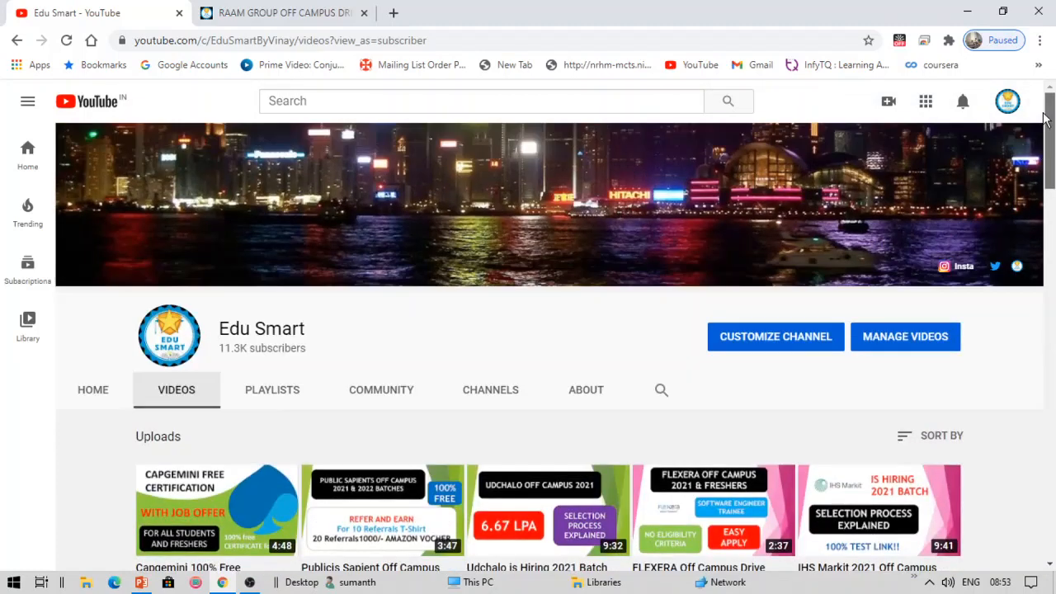
mouse_move(551, 26)
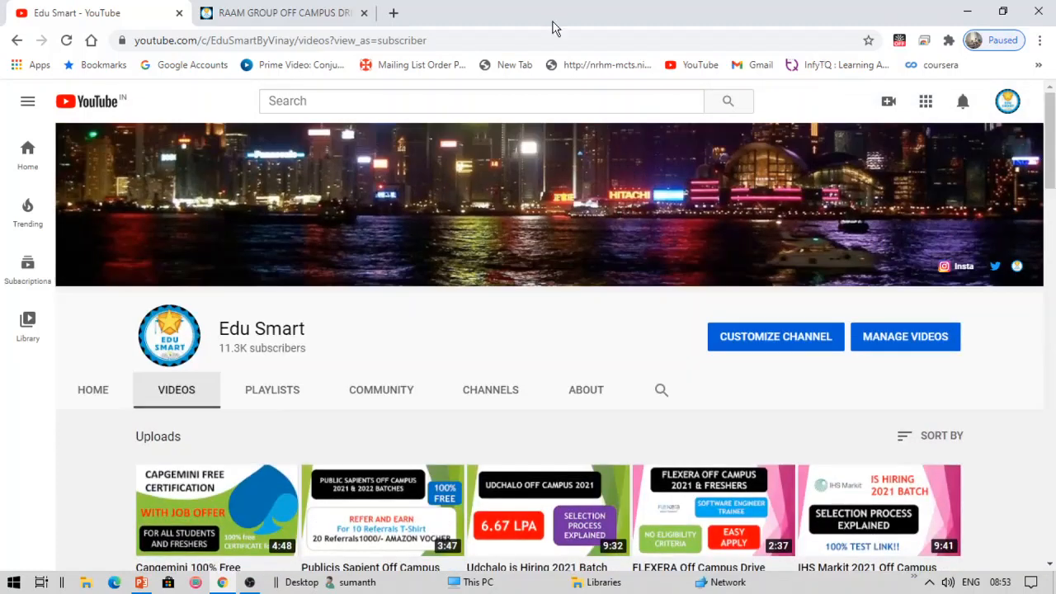
mouse_move(280, 13)
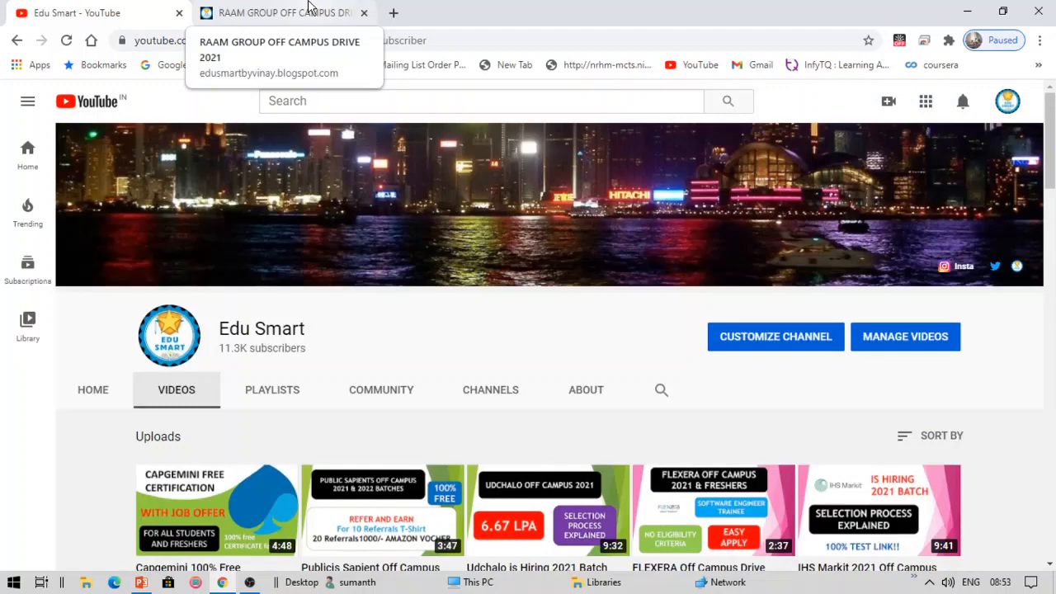
Switch to the RAAM Group Off Campus Drive 2021 post and scroll to its company details
click(280, 13)
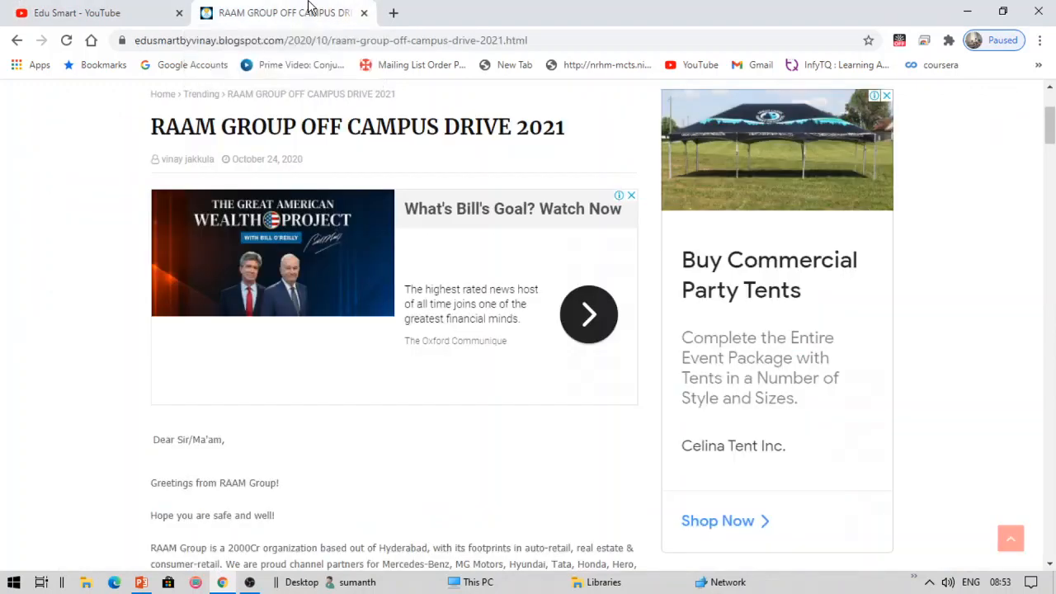
mouse_move(983, 281)
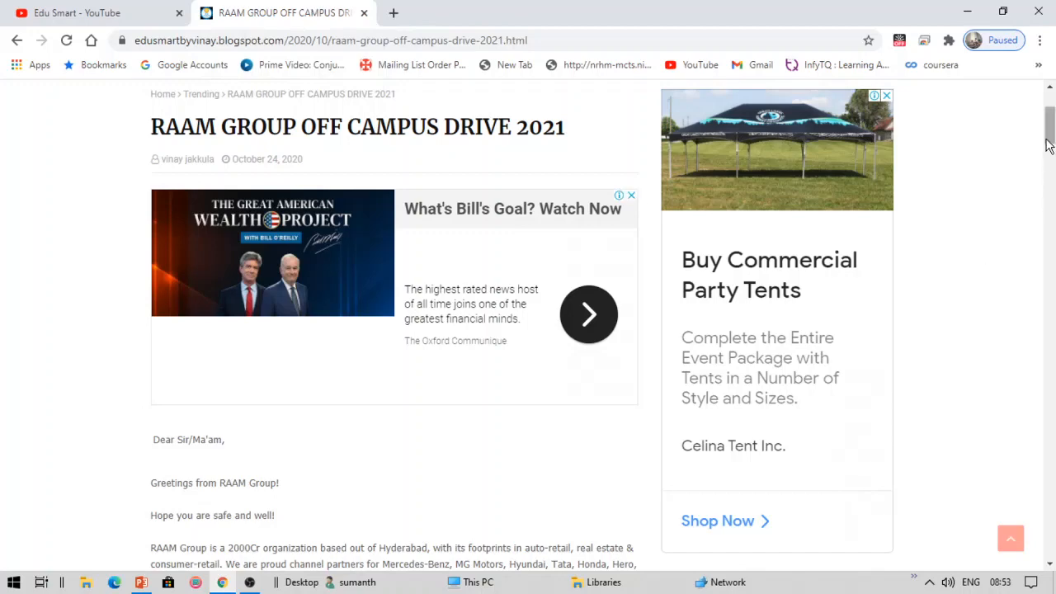
scroll(down, 3)
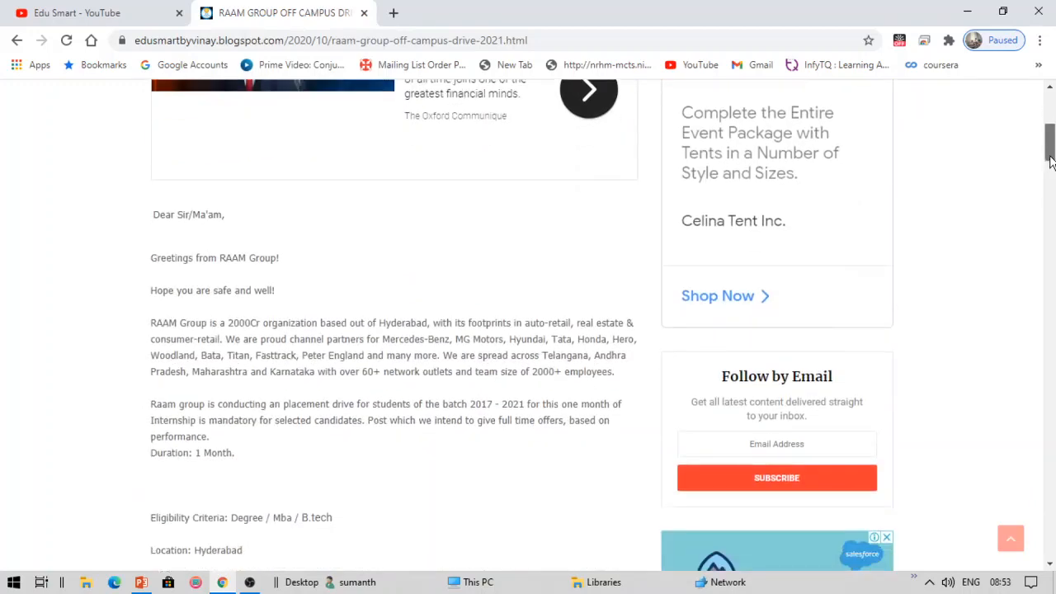
scroll(down, 3)
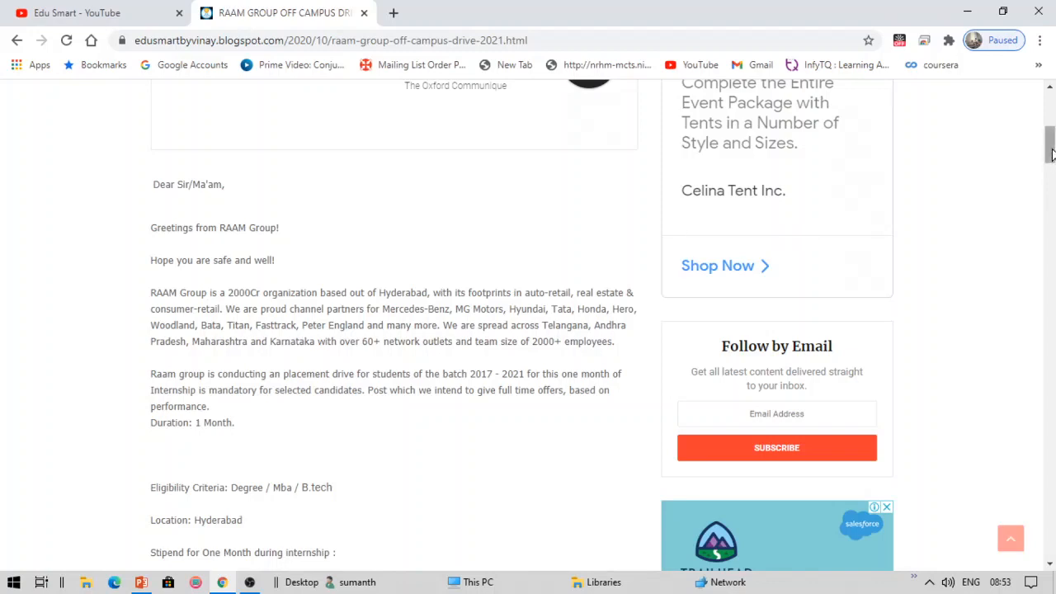
scroll(down, 3)
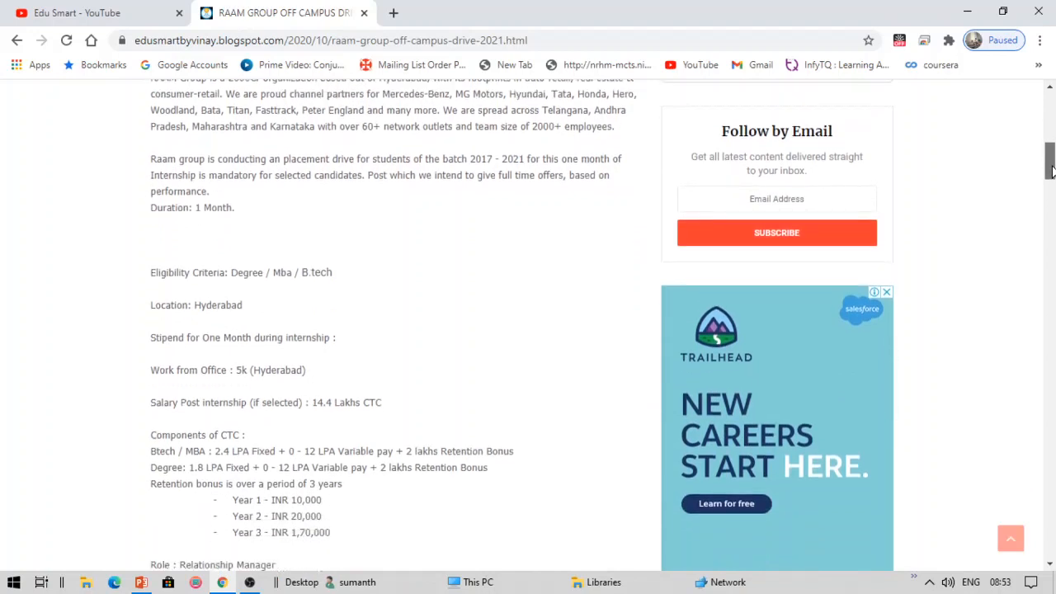
scroll(up, 3)
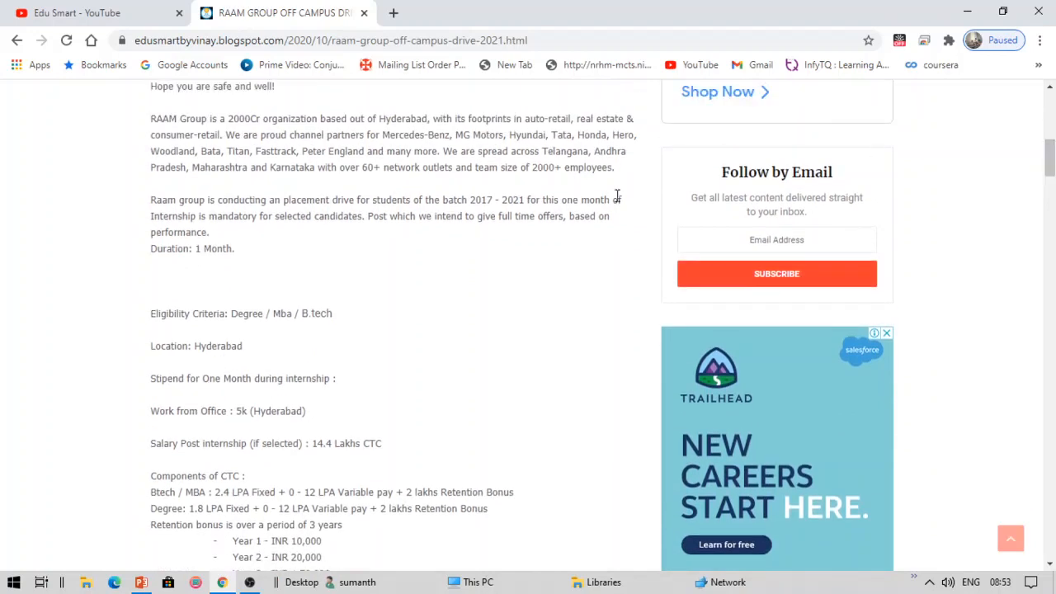
mouse_move(535, 204)
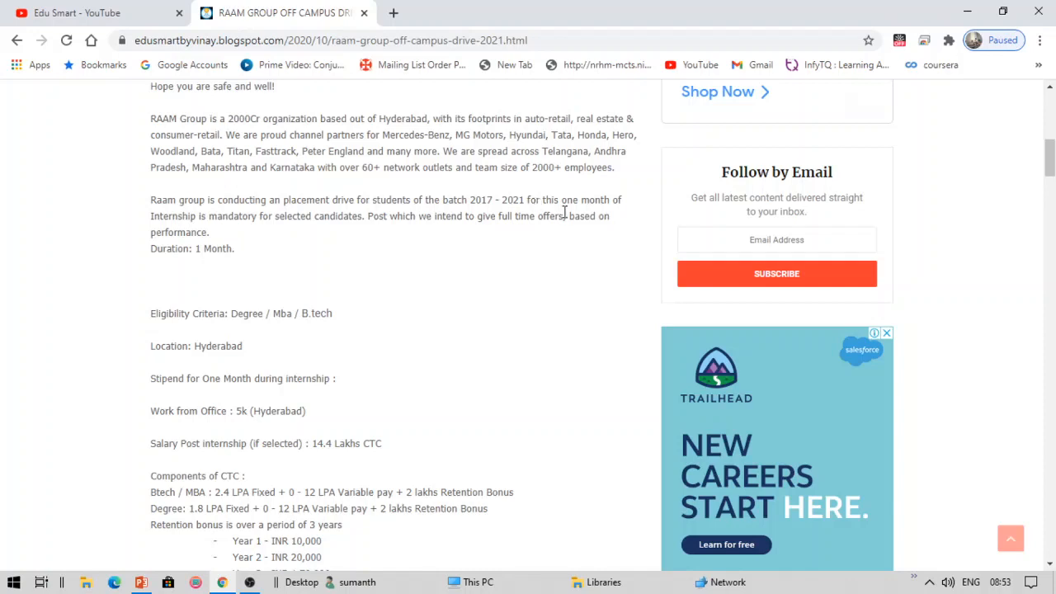
mouse_move(524, 250)
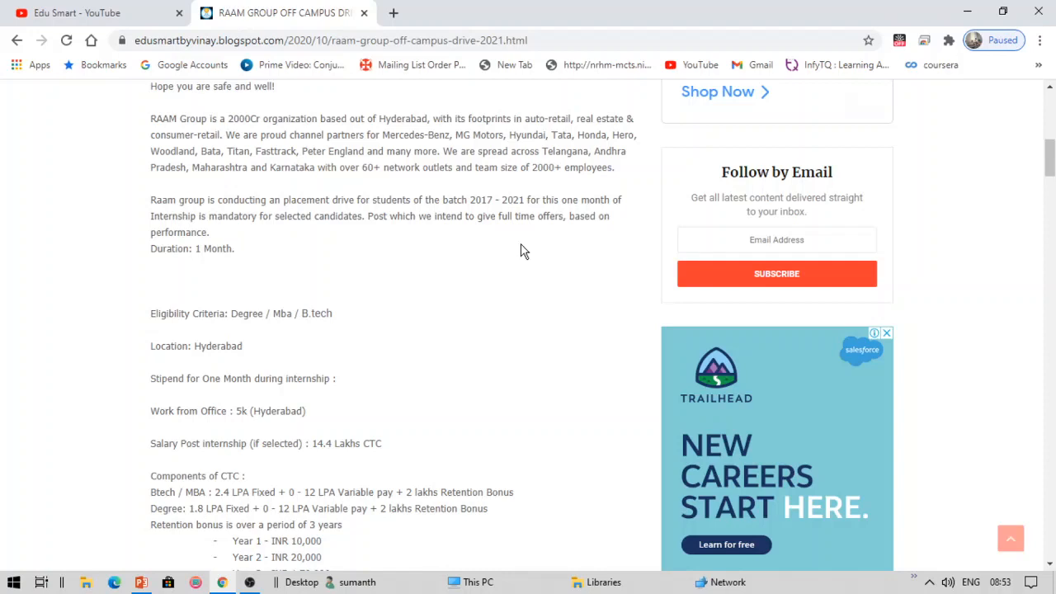
mouse_move(196, 229)
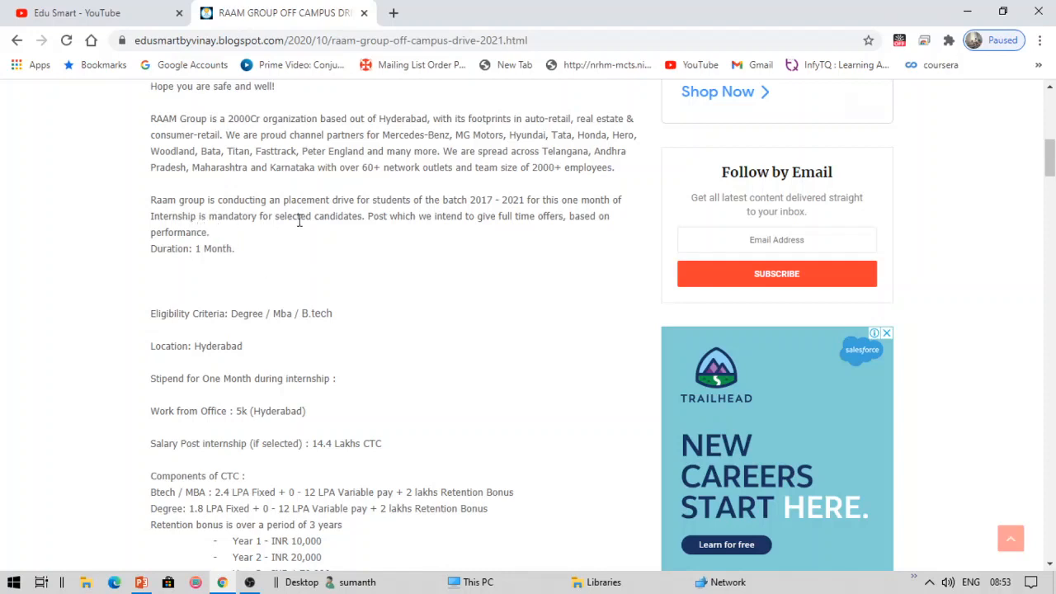
mouse_move(536, 238)
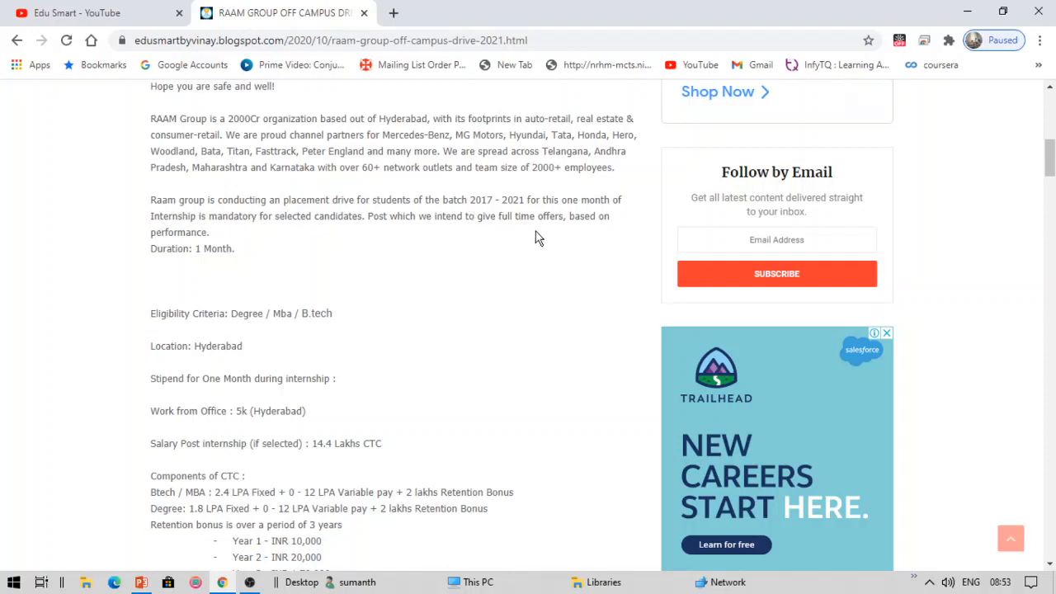
mouse_move(169, 275)
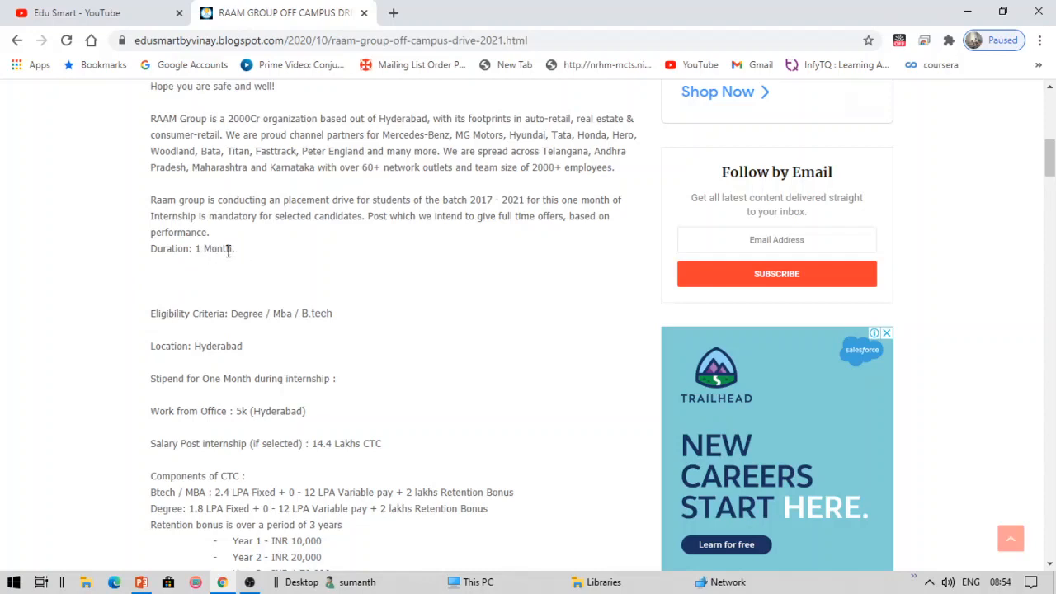
mouse_move(297, 251)
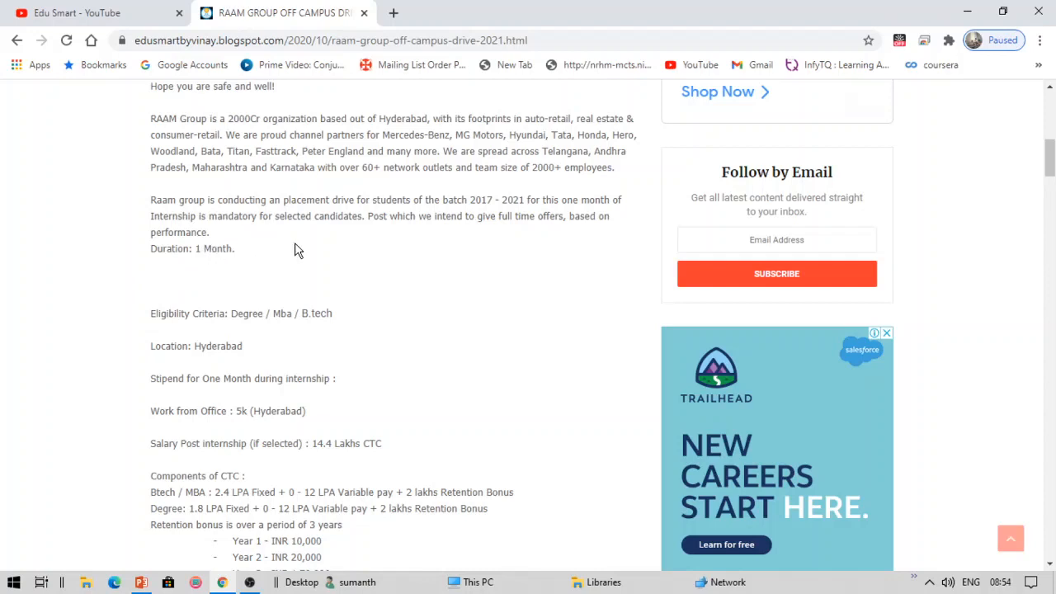
mouse_move(241, 315)
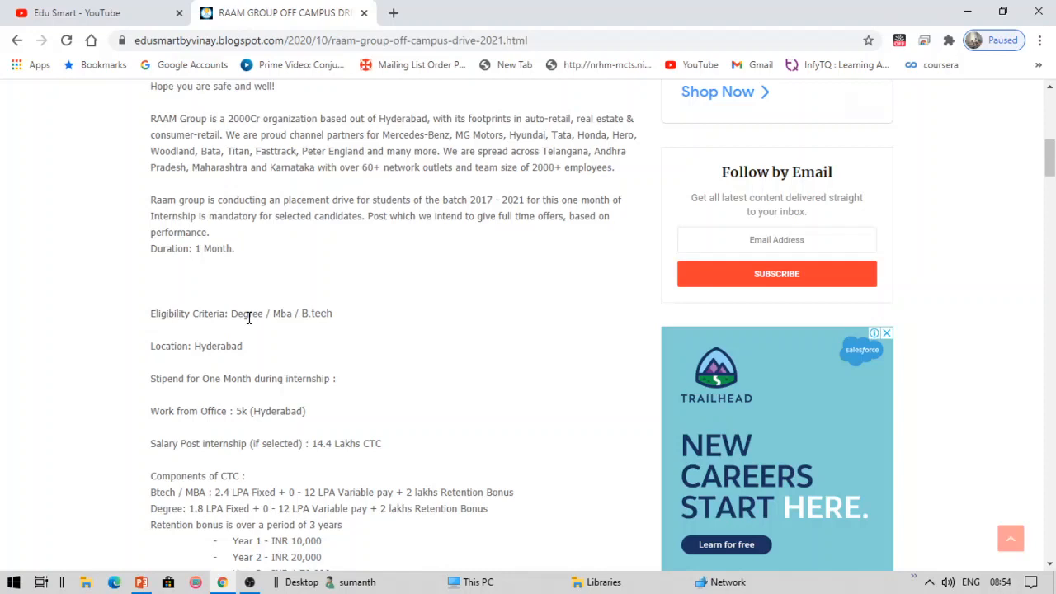
mouse_move(284, 314)
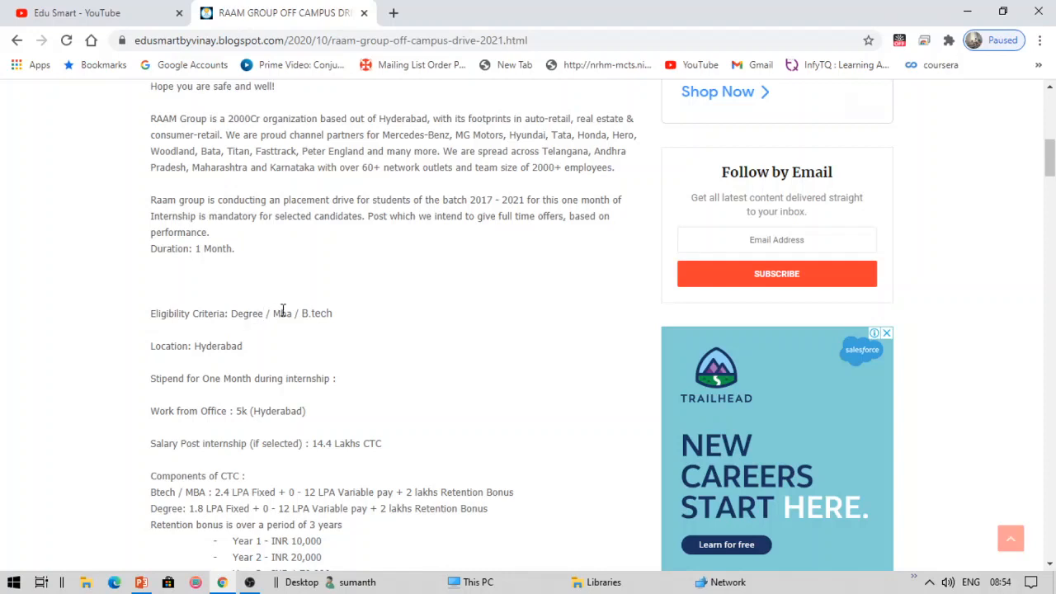
mouse_move(324, 320)
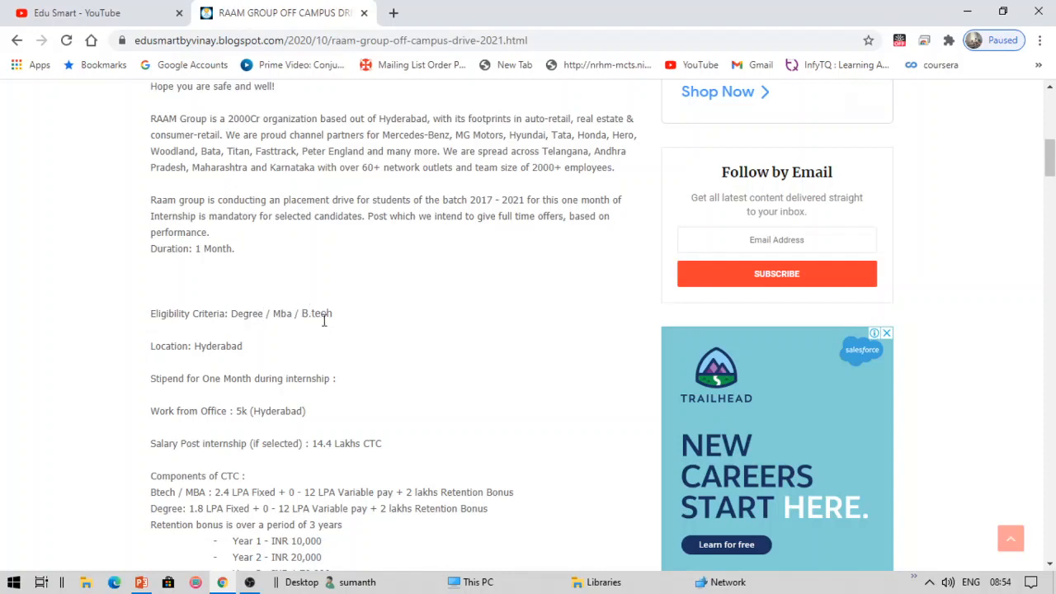
mouse_move(211, 346)
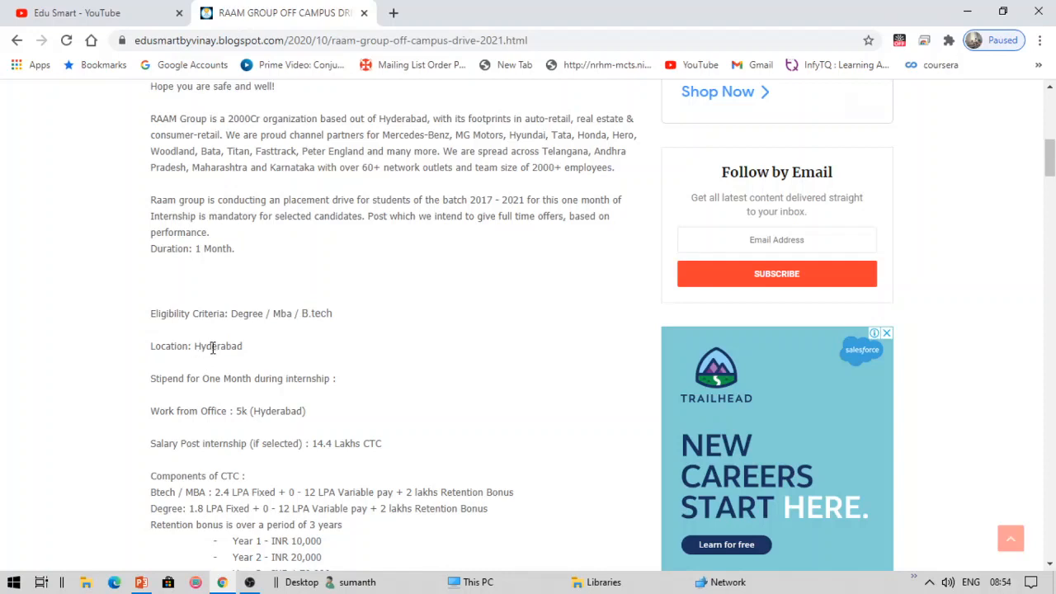
mouse_move(199, 390)
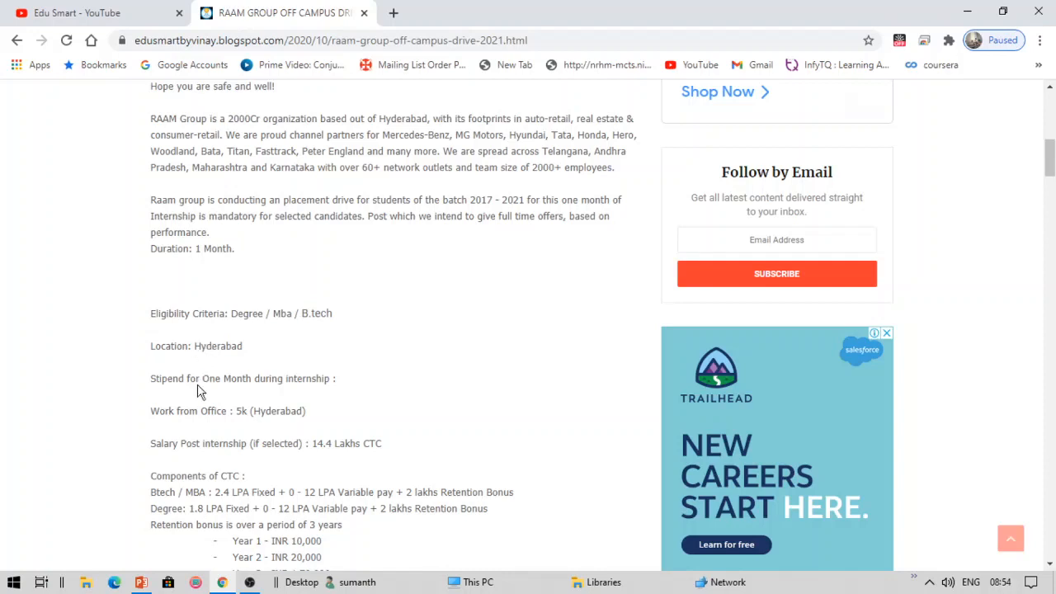
mouse_move(278, 411)
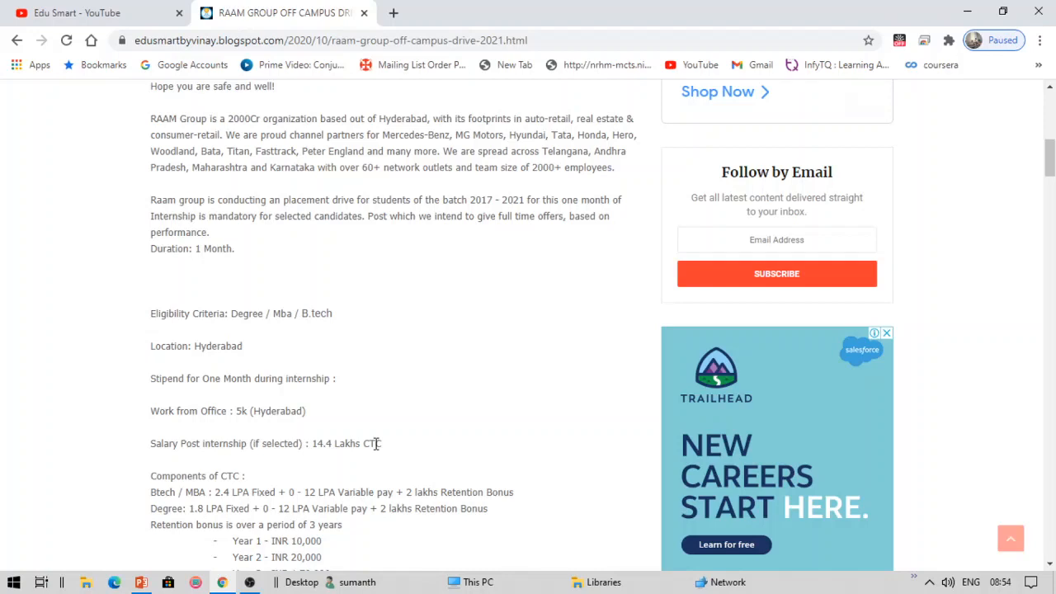
mouse_move(229, 504)
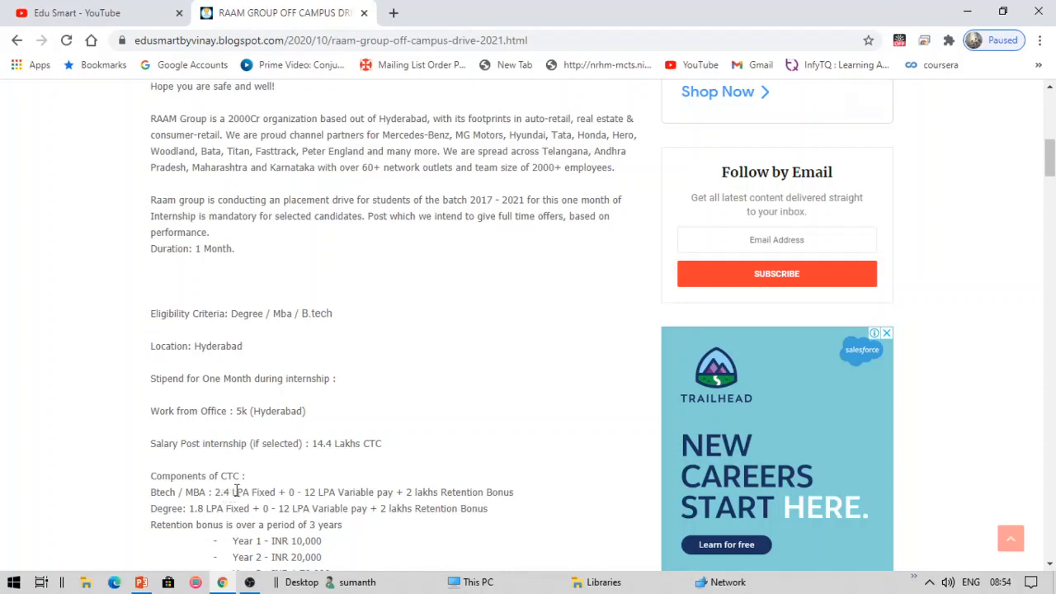
mouse_move(234, 488)
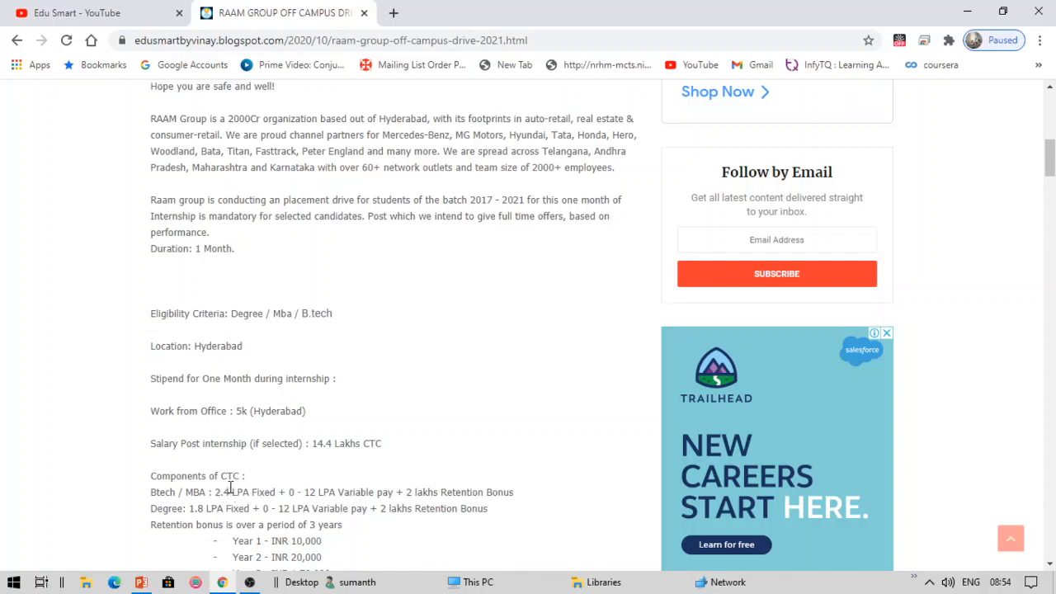
mouse_move(234, 492)
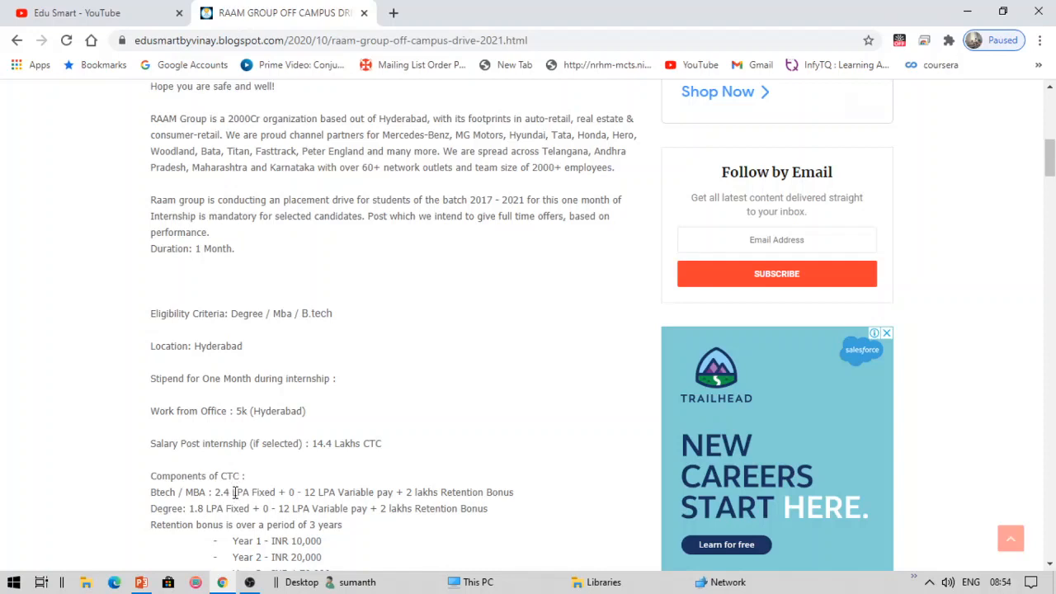
mouse_move(347, 487)
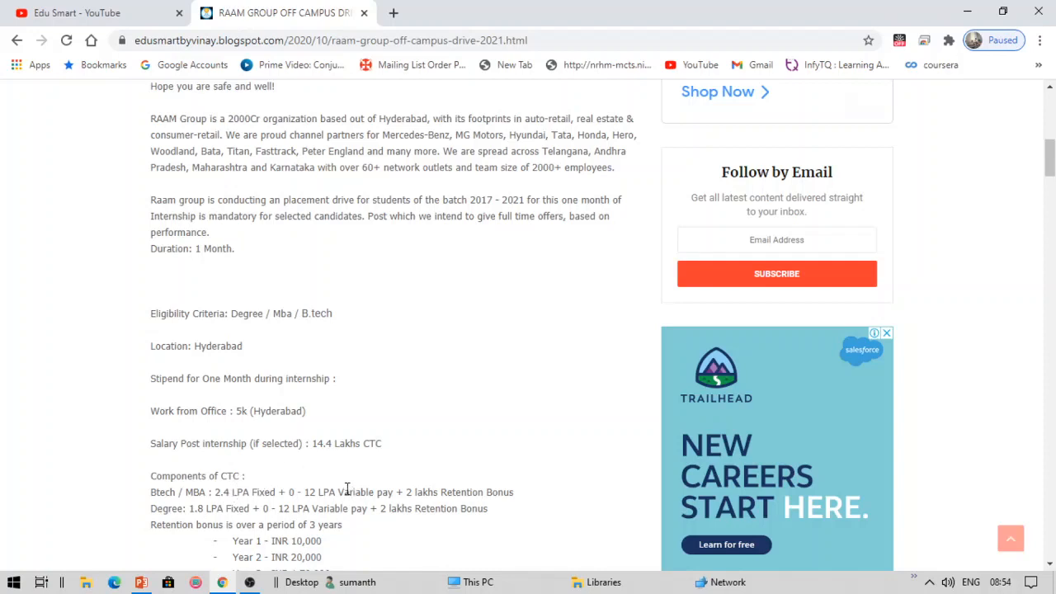
mouse_move(328, 488)
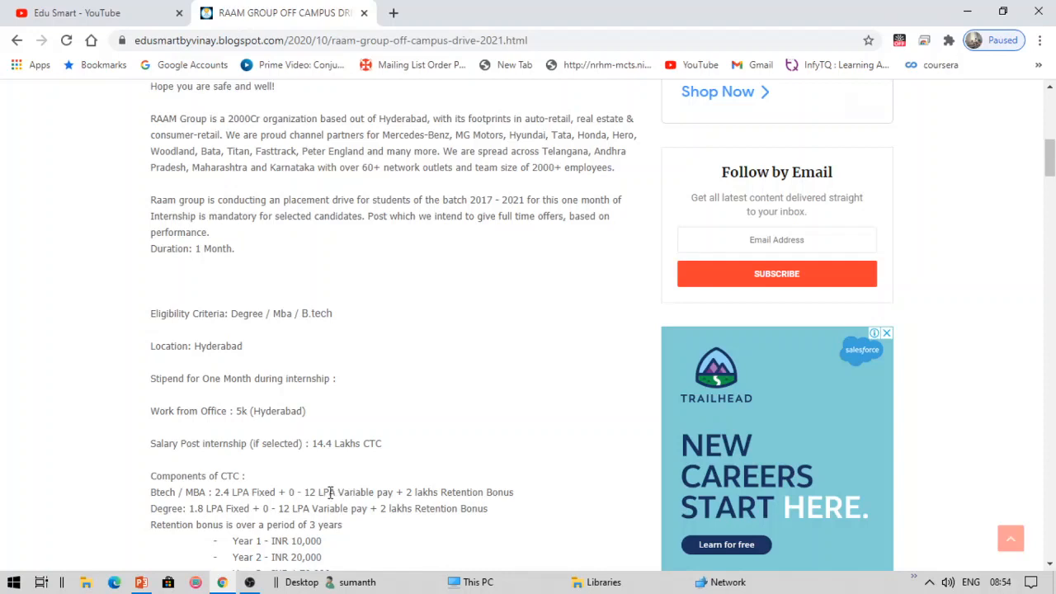
mouse_move(426, 492)
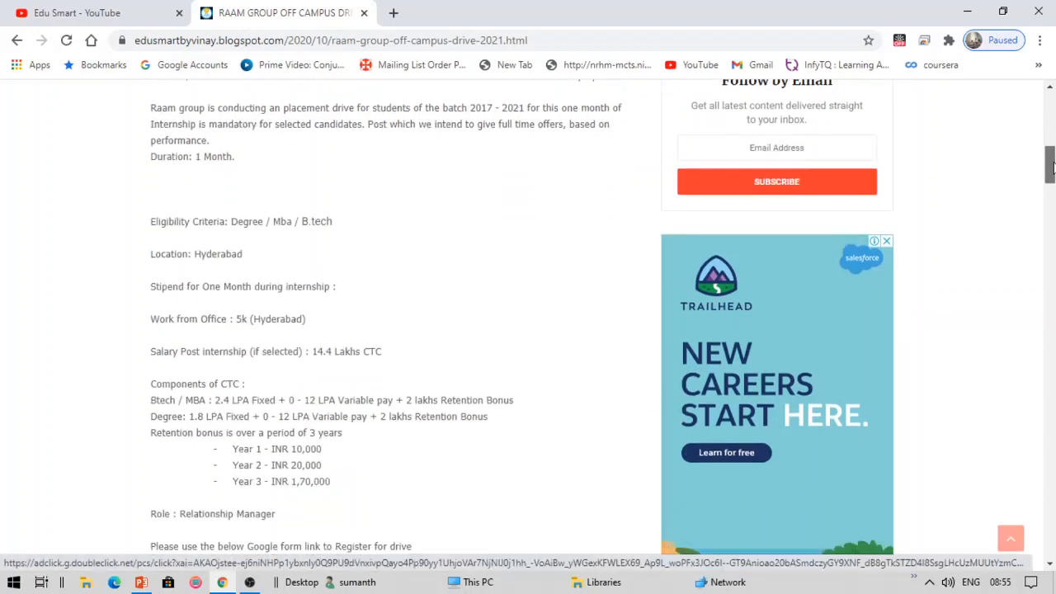
Follow the Google Form registration link under Role and switch to its new tab
scroll(down, 3)
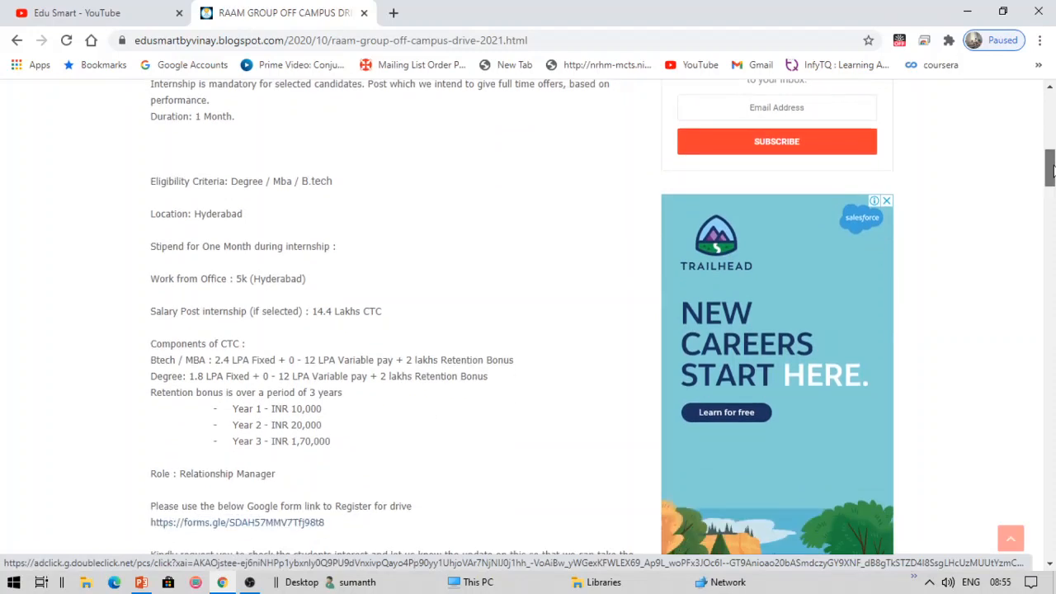
scroll(down, 3)
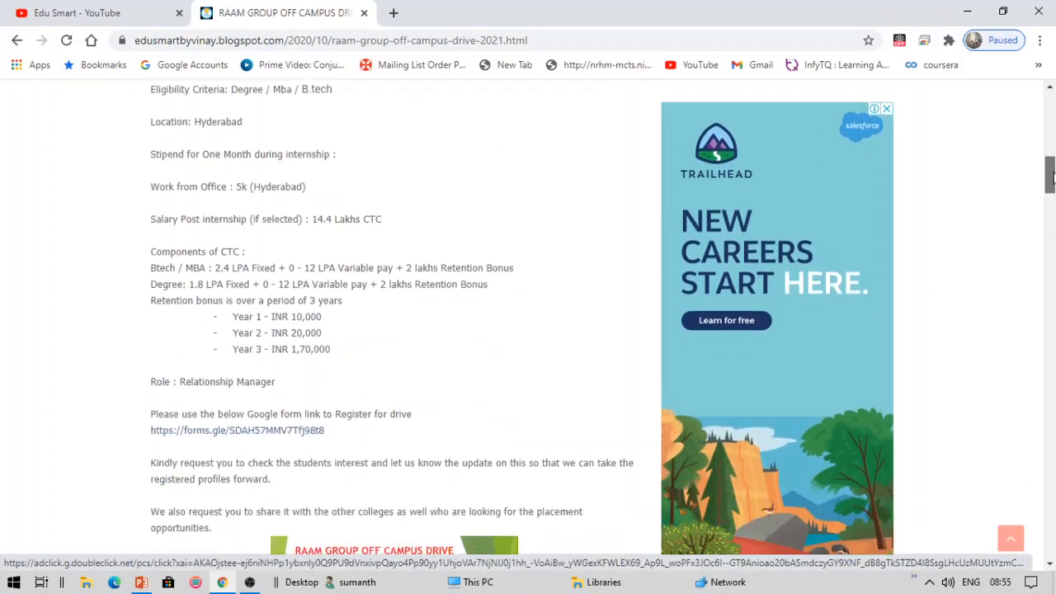
scroll(down, 3)
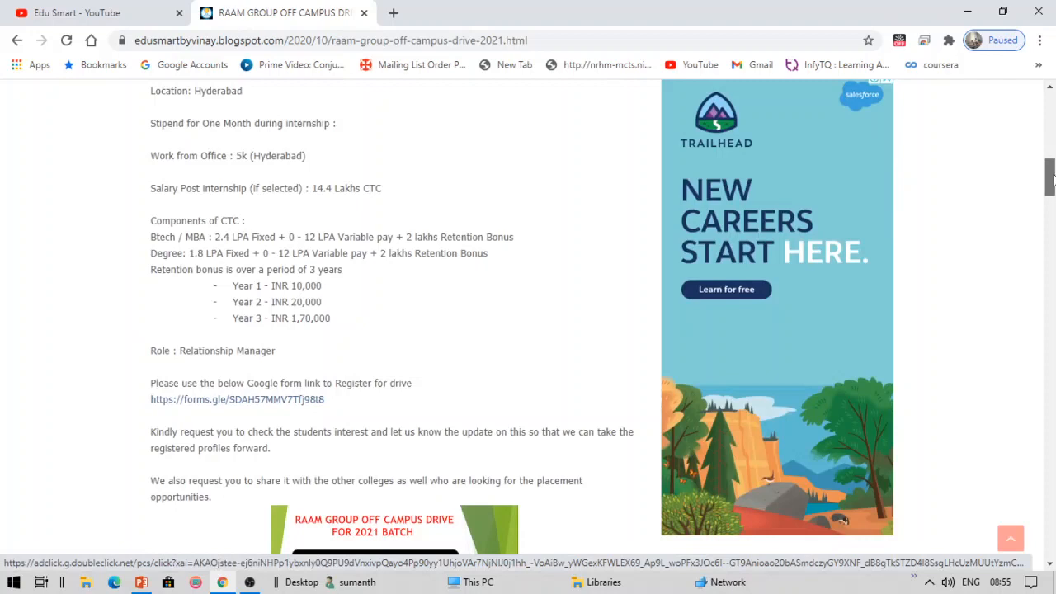
scroll(down, 3)
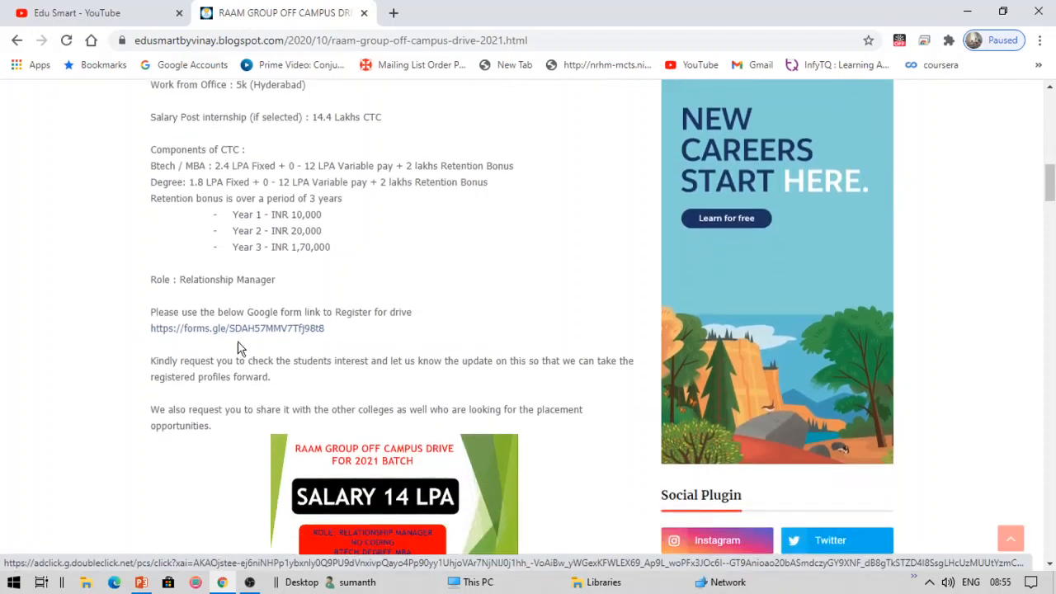
click(238, 326)
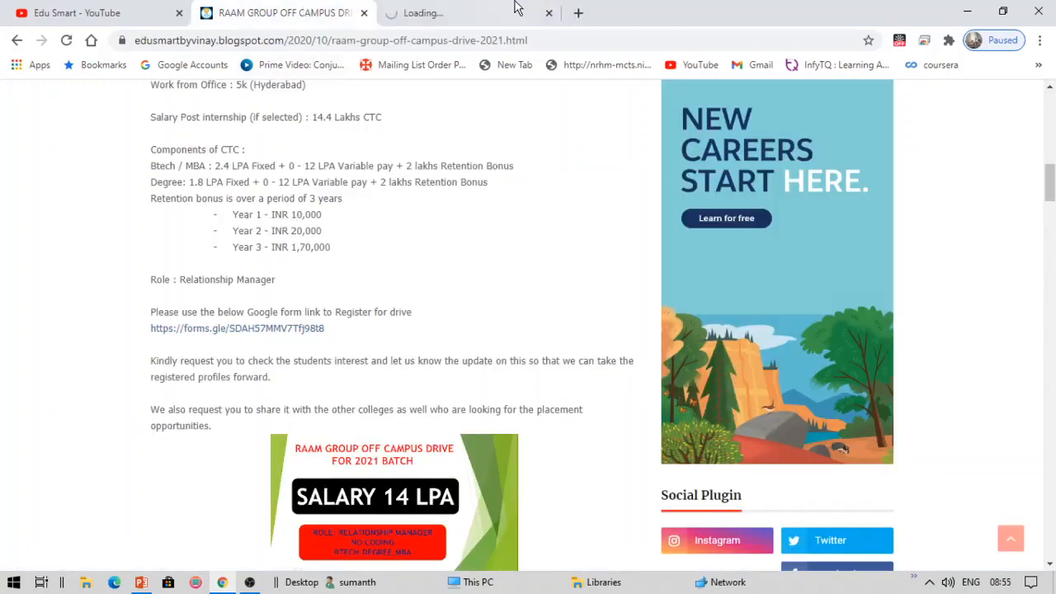
click(238, 327)
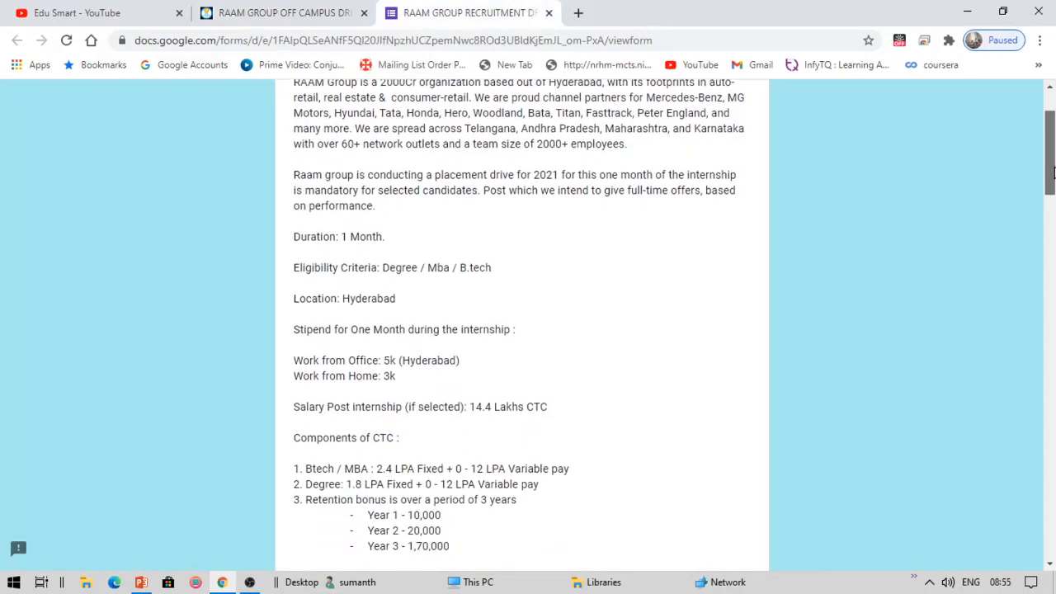
Scroll the recruitment drive form's description down to the NAME and contact questions
scroll(down, 3)
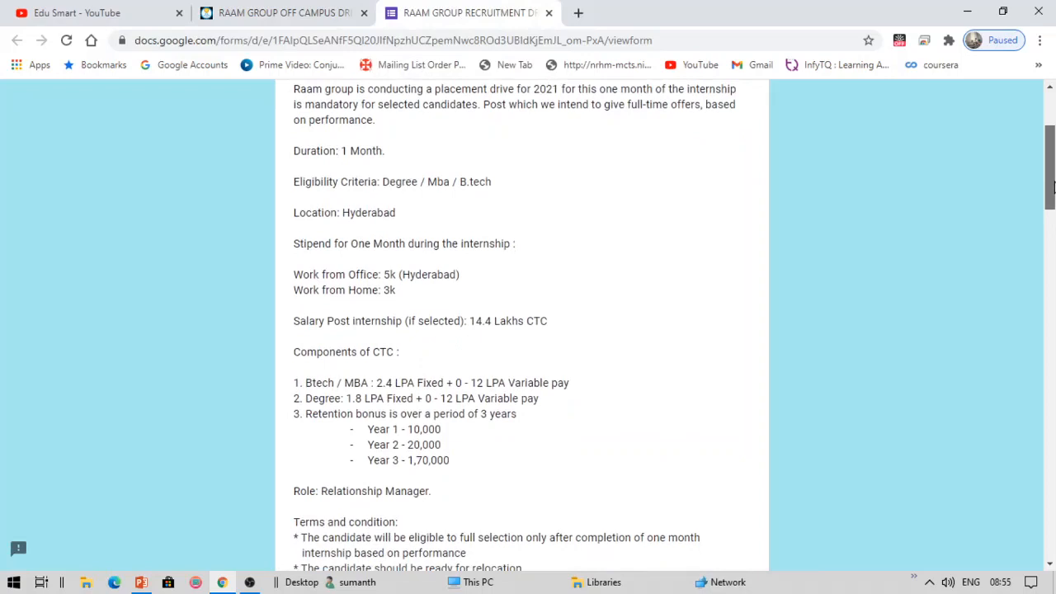
scroll(down, 3)
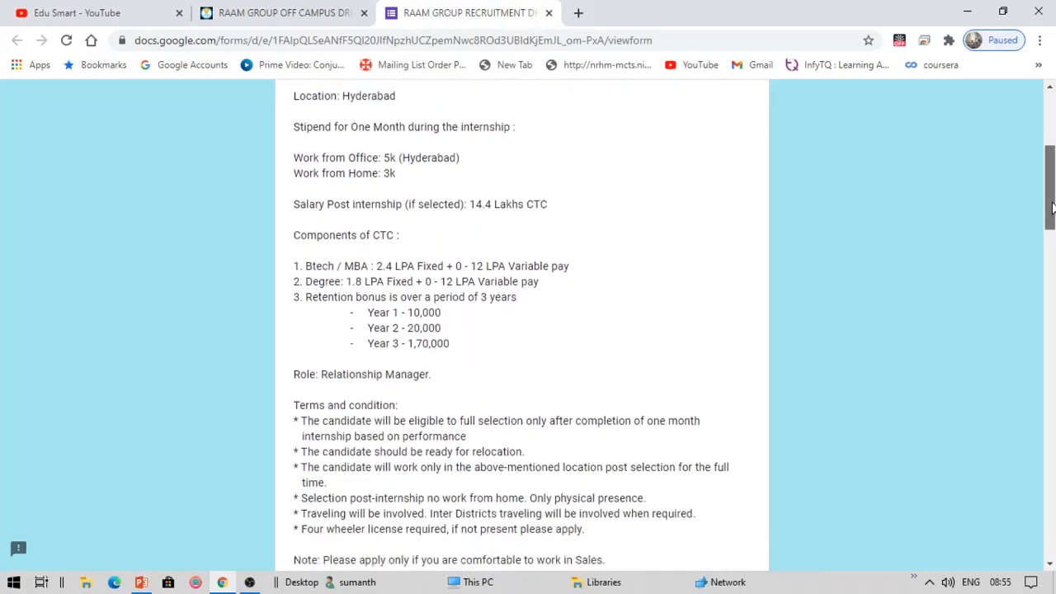
scroll(down, 3)
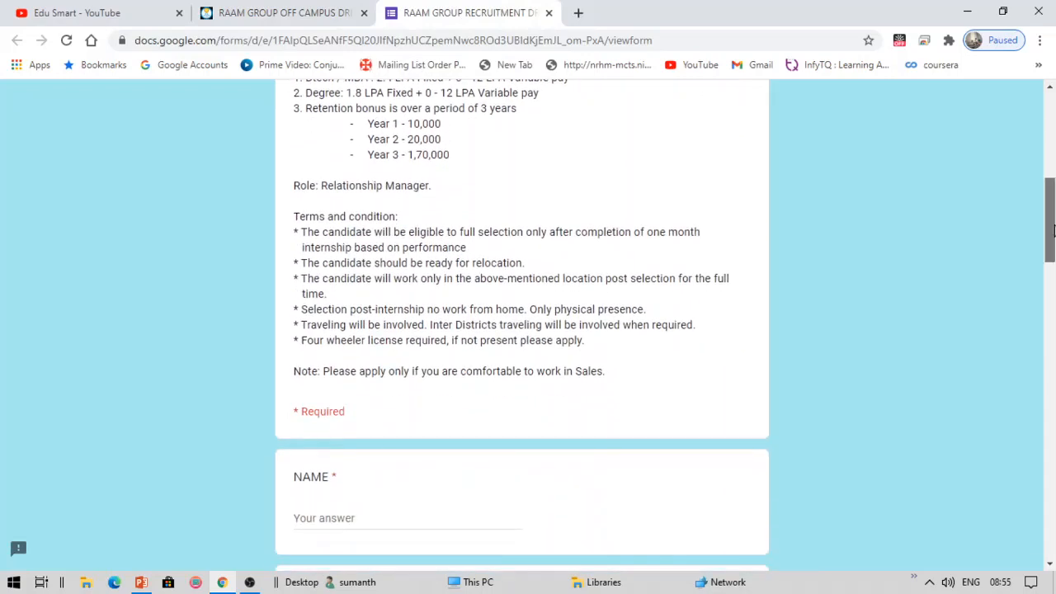
scroll(down, 3)
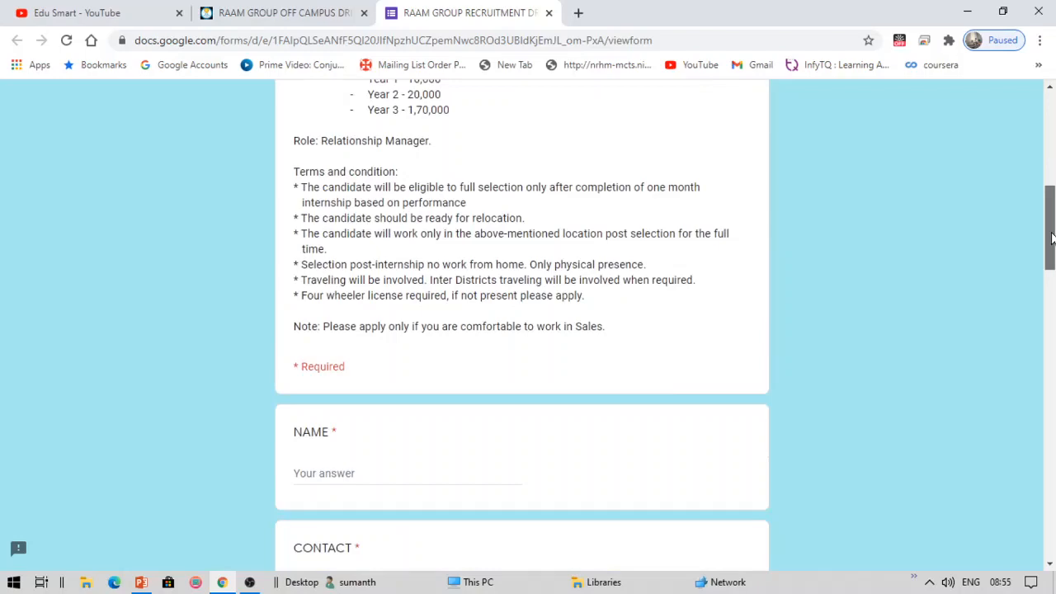
scroll(up, 3)
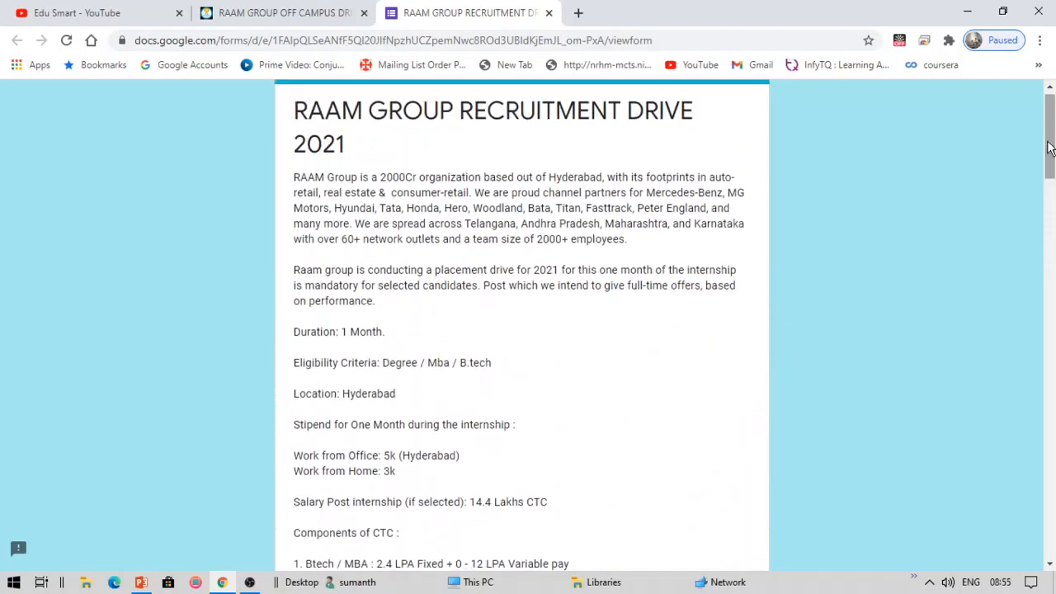
scroll(down, 3)
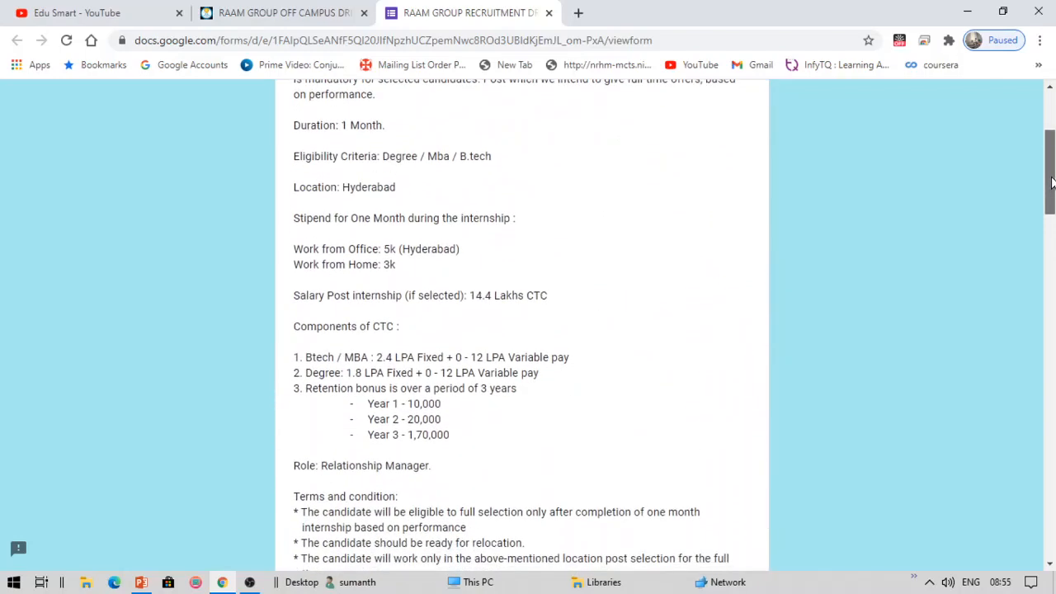
scroll(down, 3)
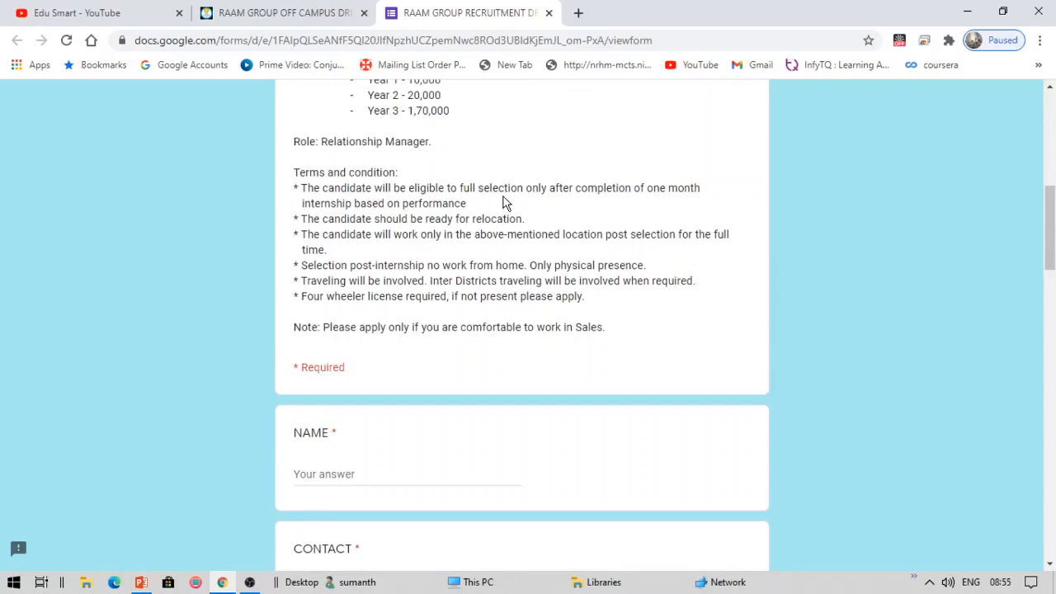
mouse_move(679, 191)
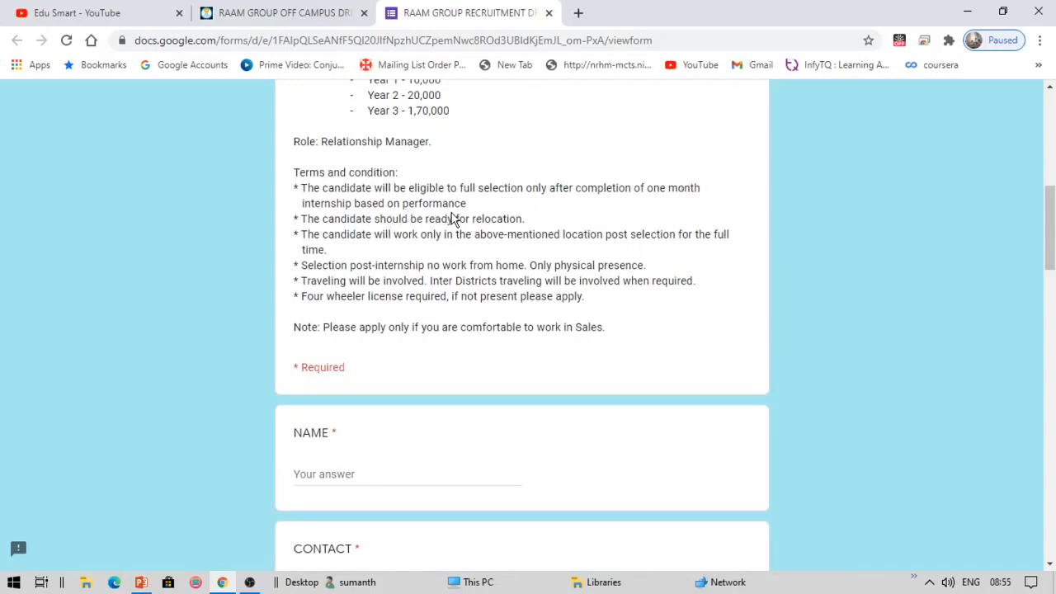
mouse_move(383, 240)
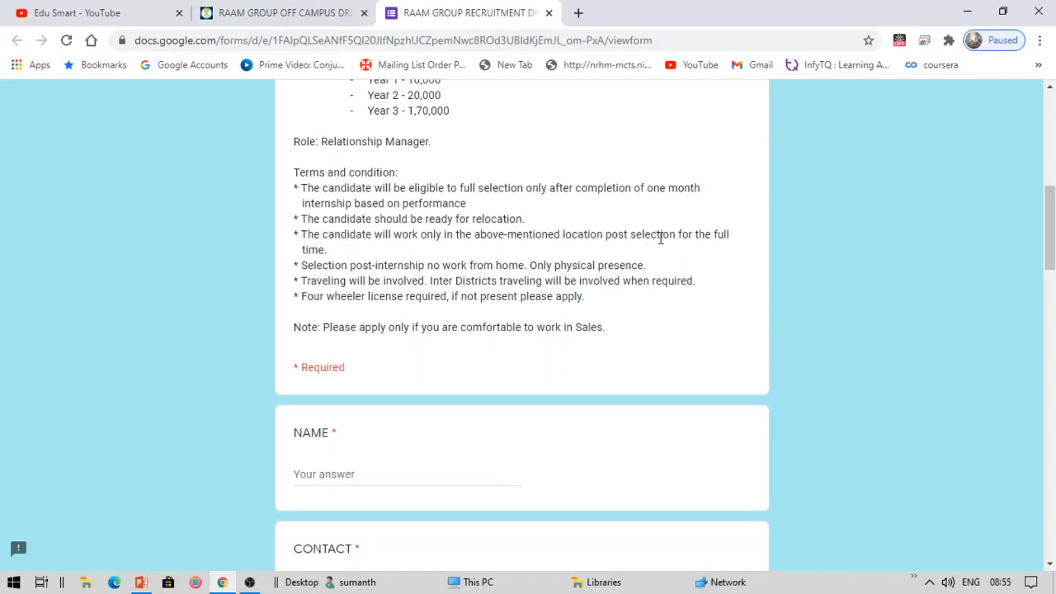
mouse_move(475, 241)
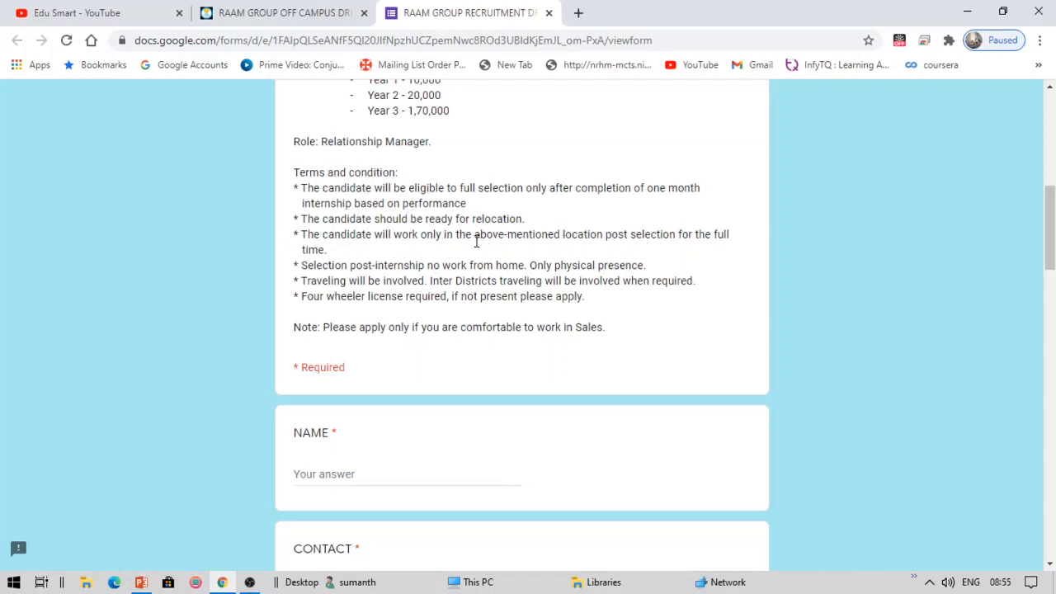
mouse_move(438, 271)
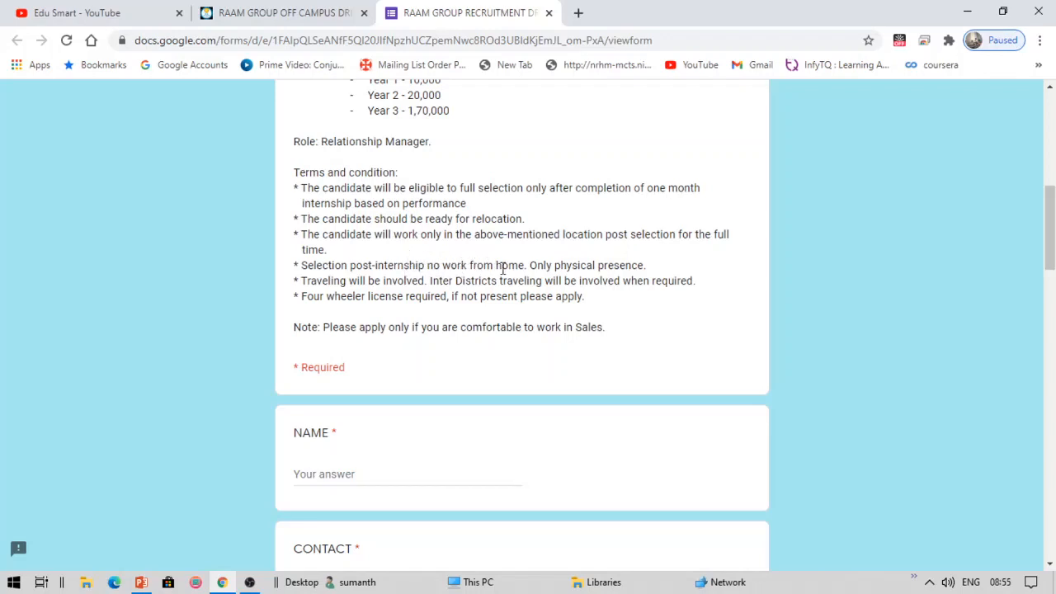
mouse_move(607, 264)
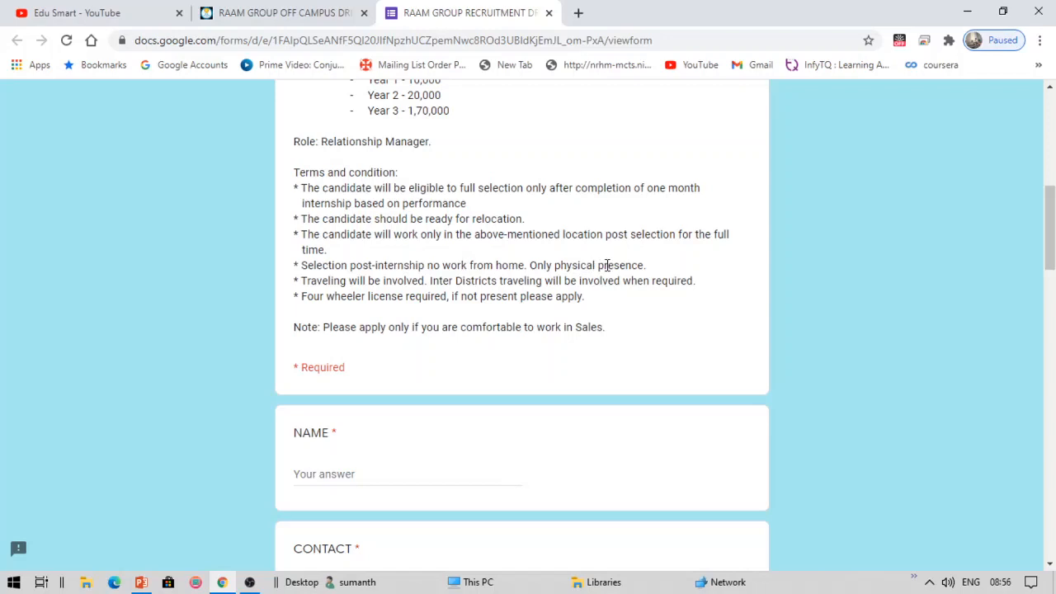
mouse_move(363, 13)
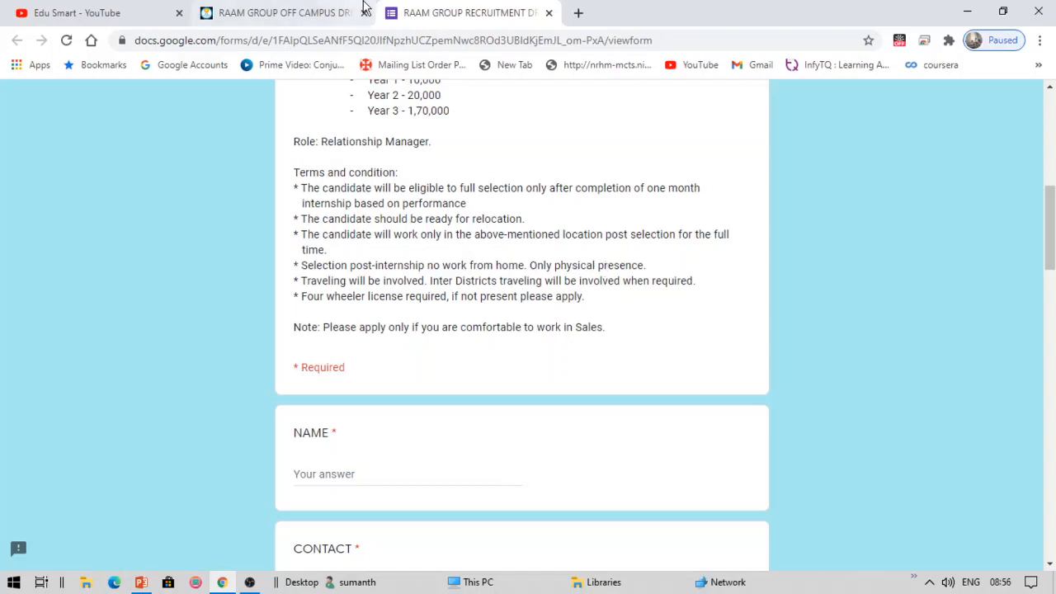
click(281, 13)
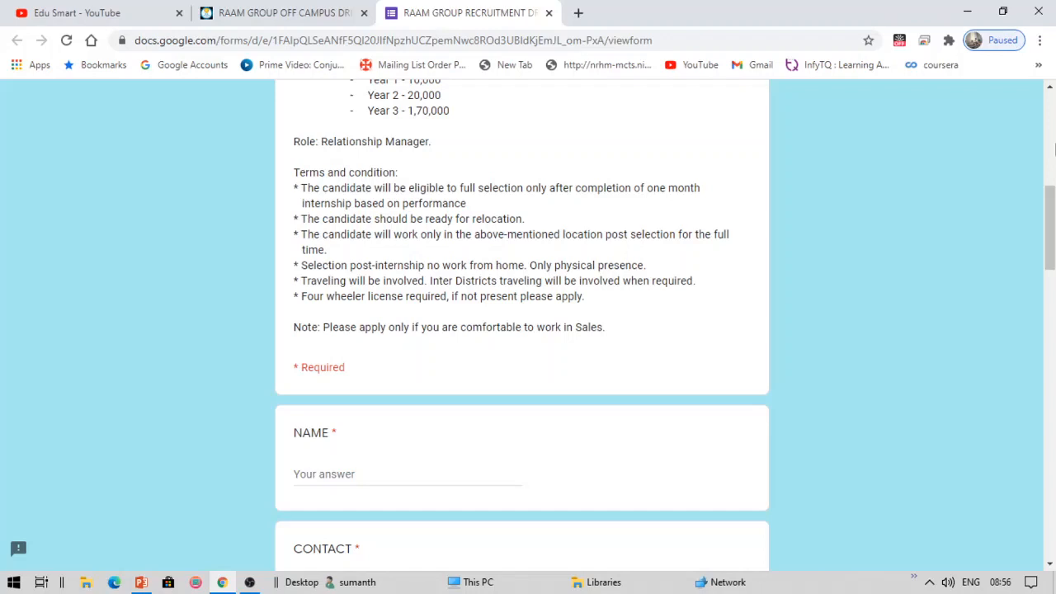
mouse_move(495, 300)
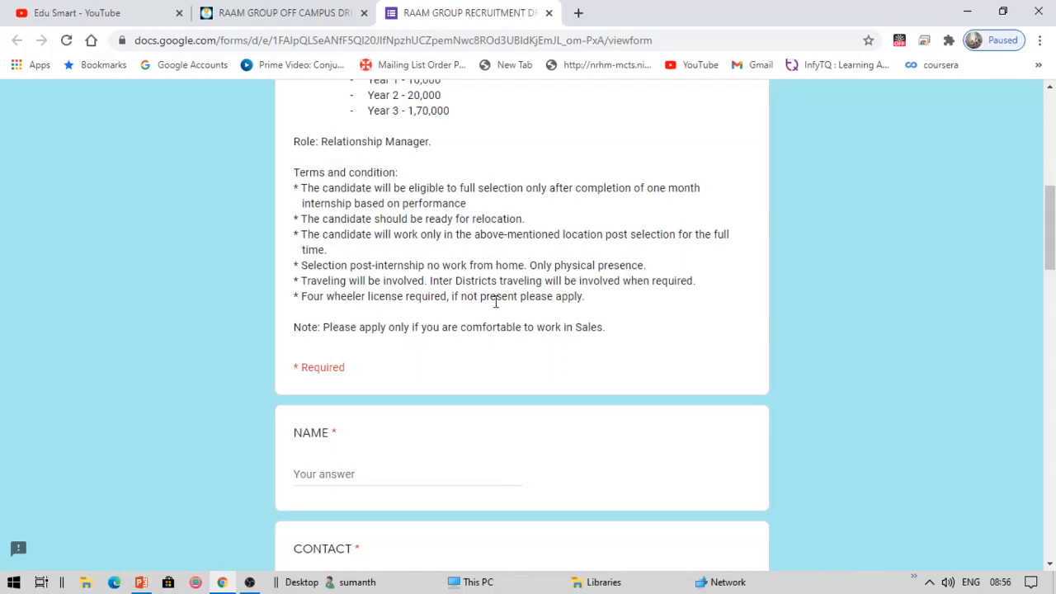
mouse_move(554, 301)
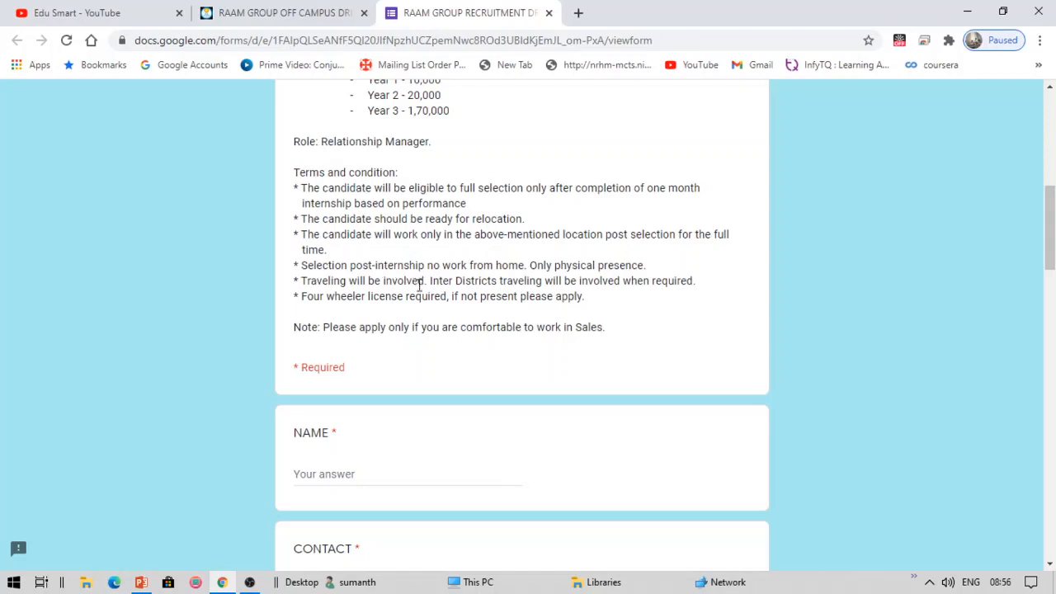
mouse_move(534, 287)
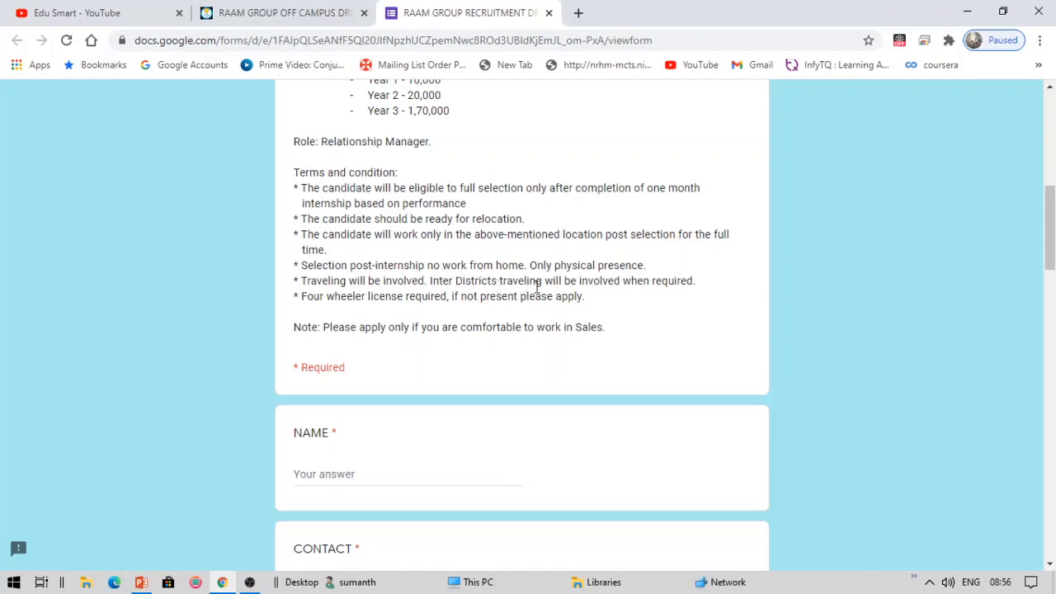
mouse_move(705, 287)
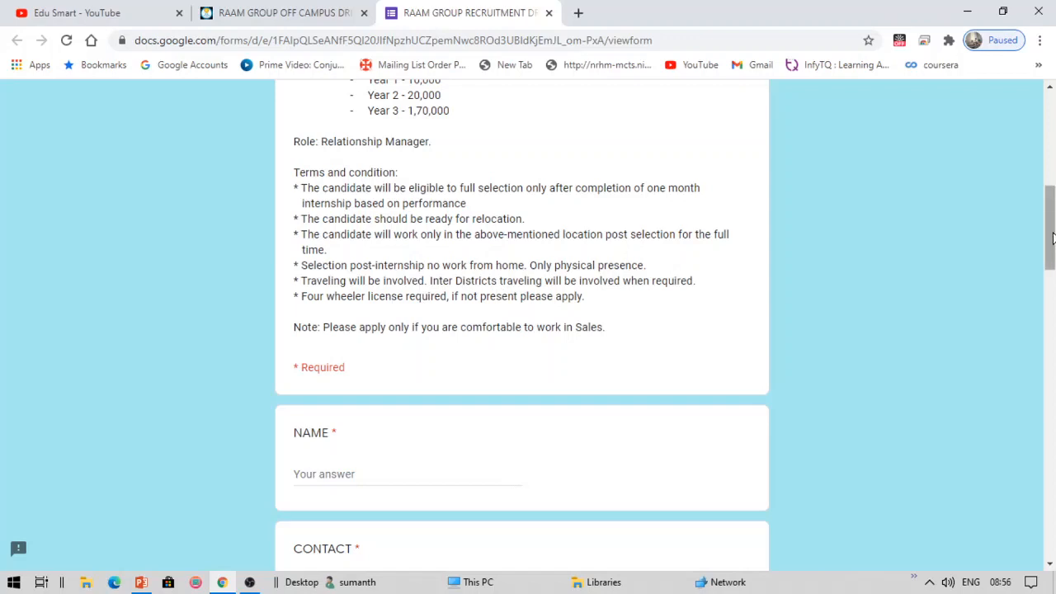
scroll(down, 3)
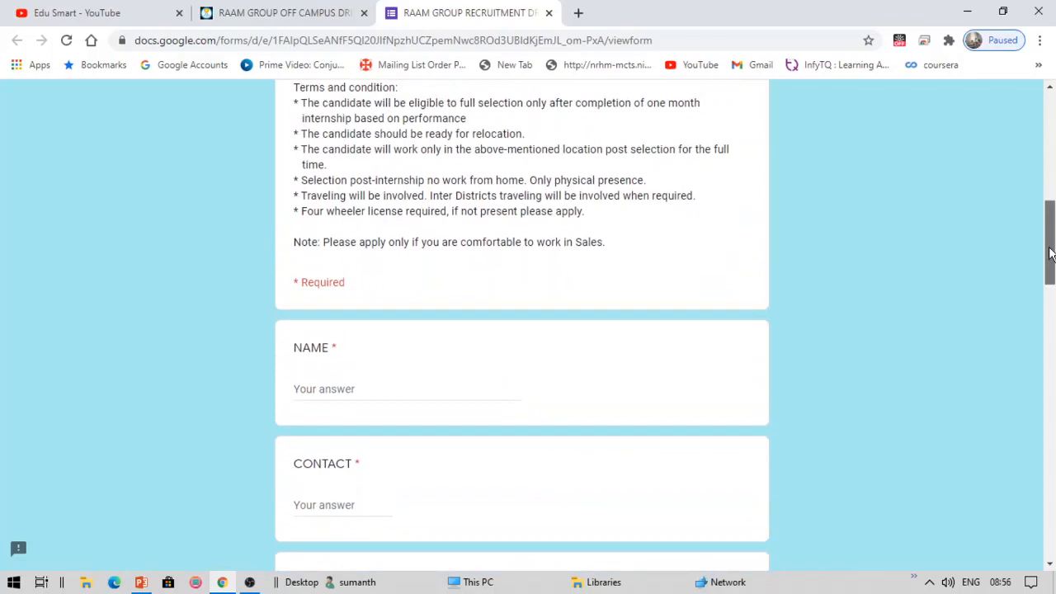
click(272, 13)
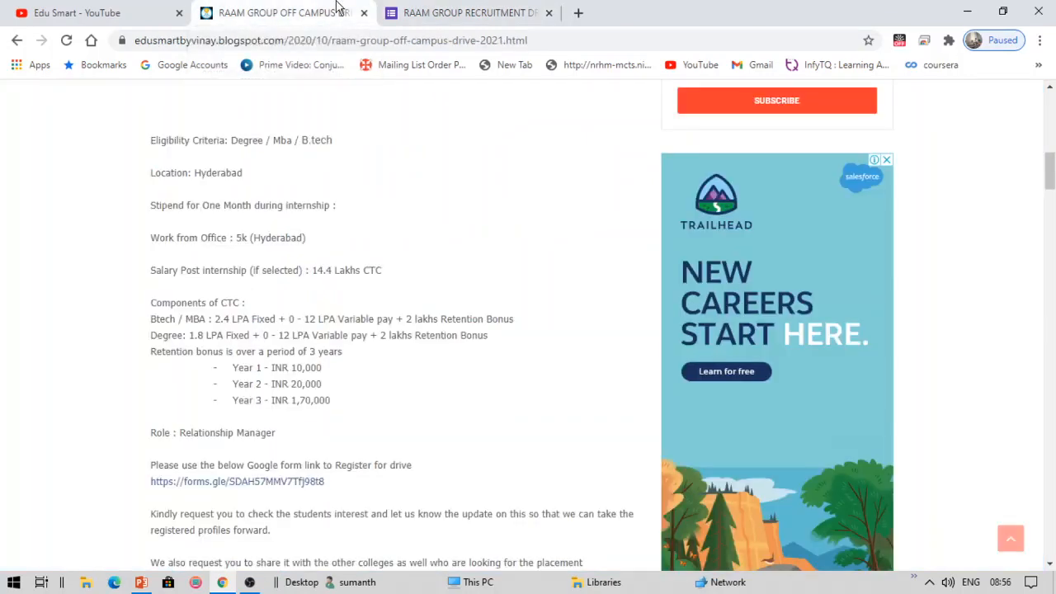
scroll(up, 3)
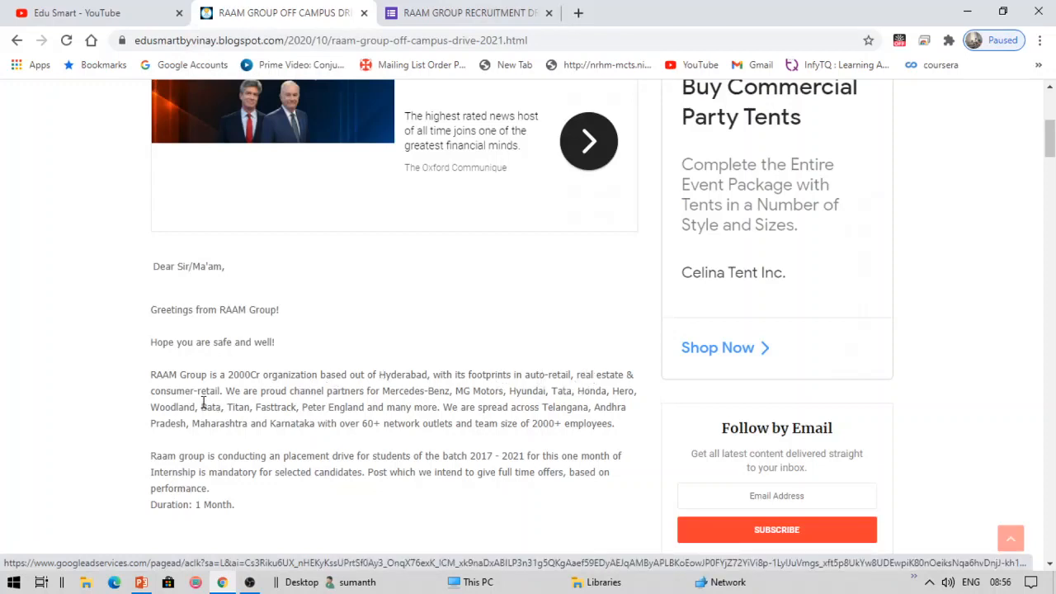
click(469, 14)
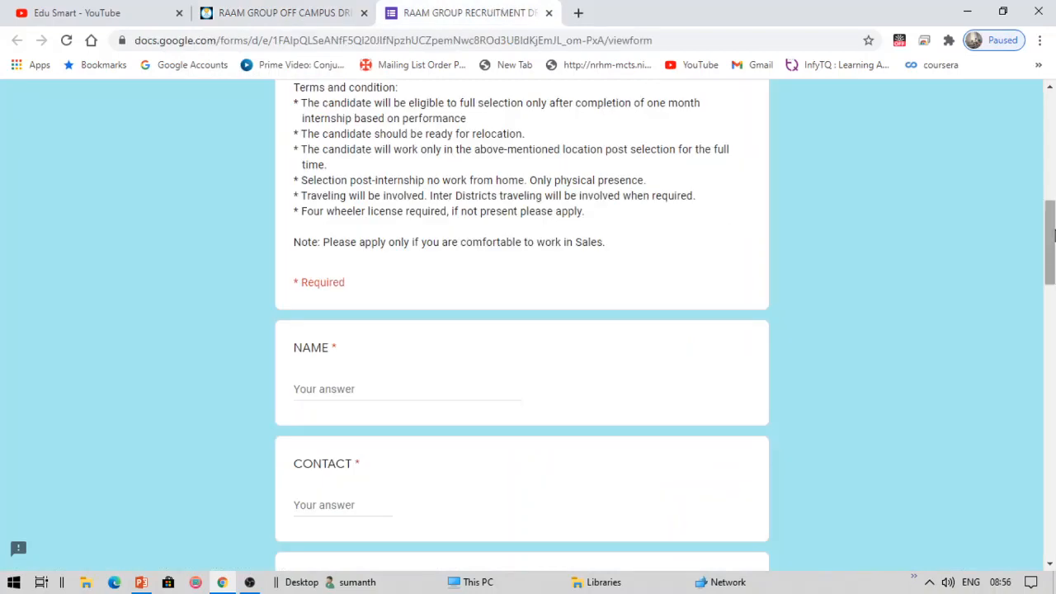
Scroll through the remaining form questions, then return to the drive blog post tab
scroll(down, 3)
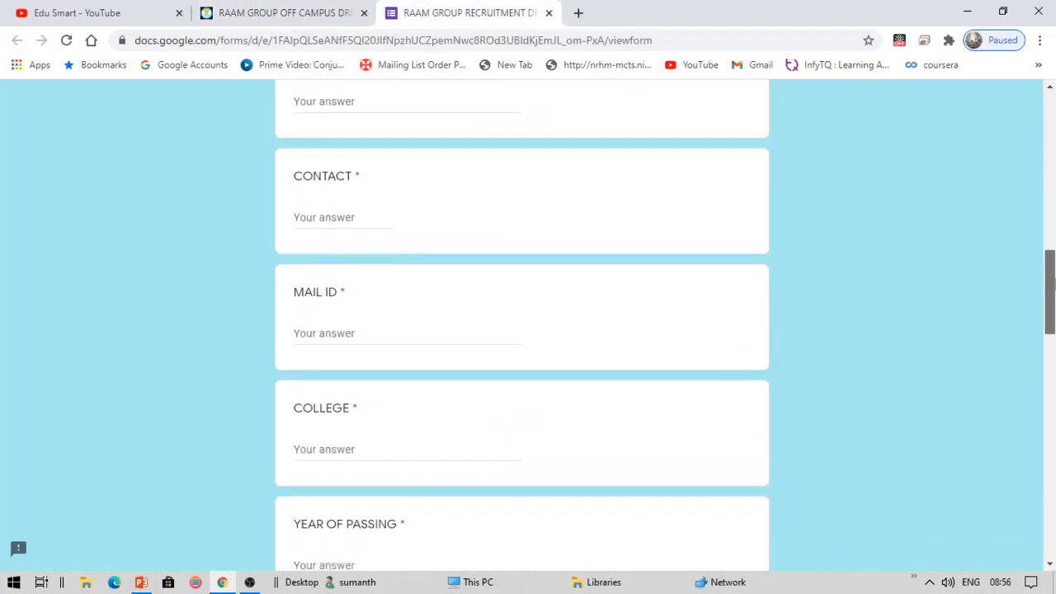
scroll(down, 3)
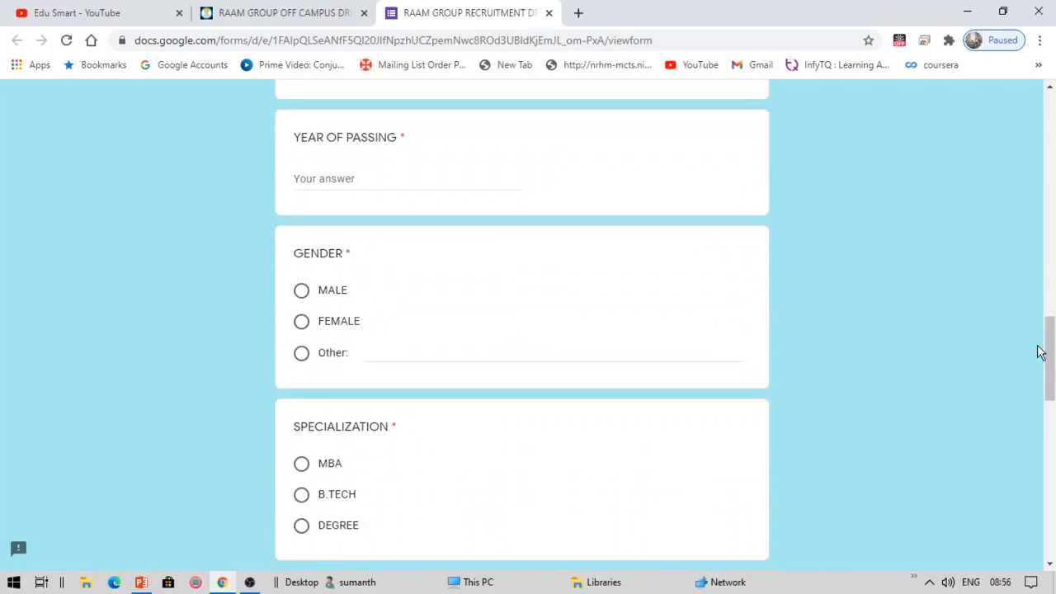
scroll(down, 3)
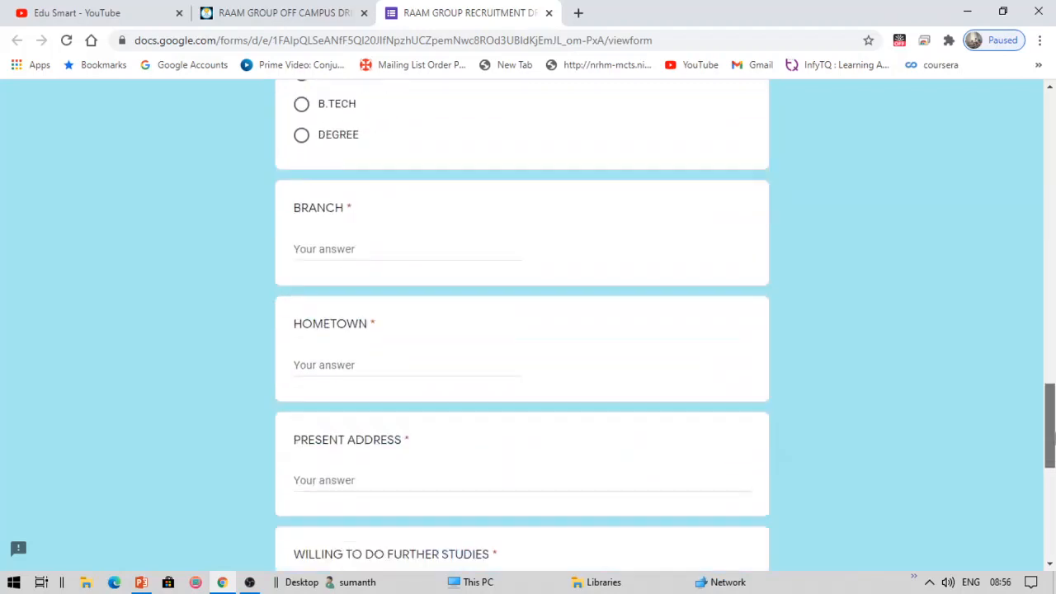
scroll(down, 3)
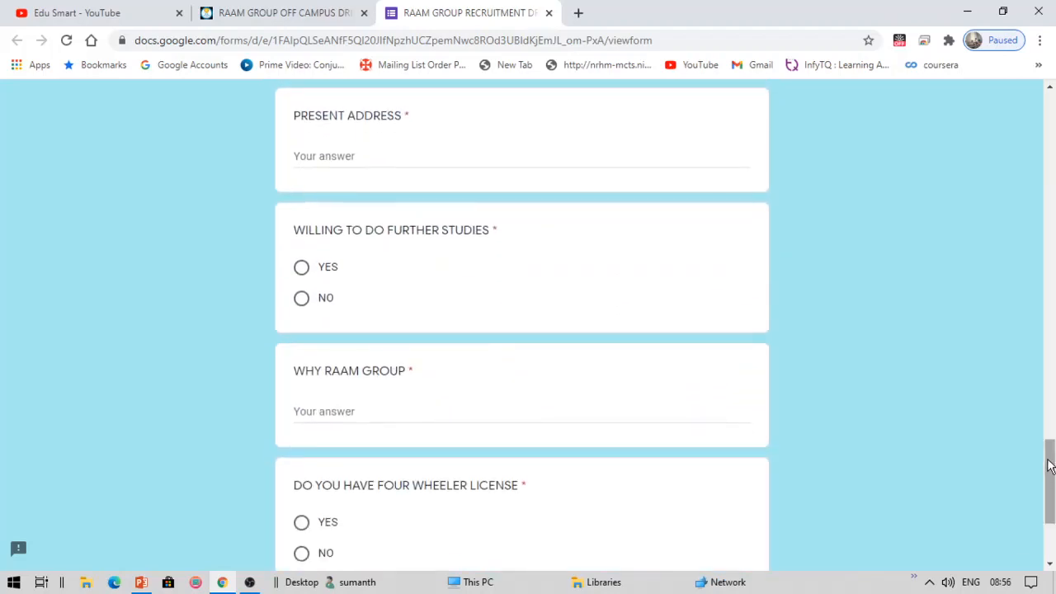
scroll(down, 3)
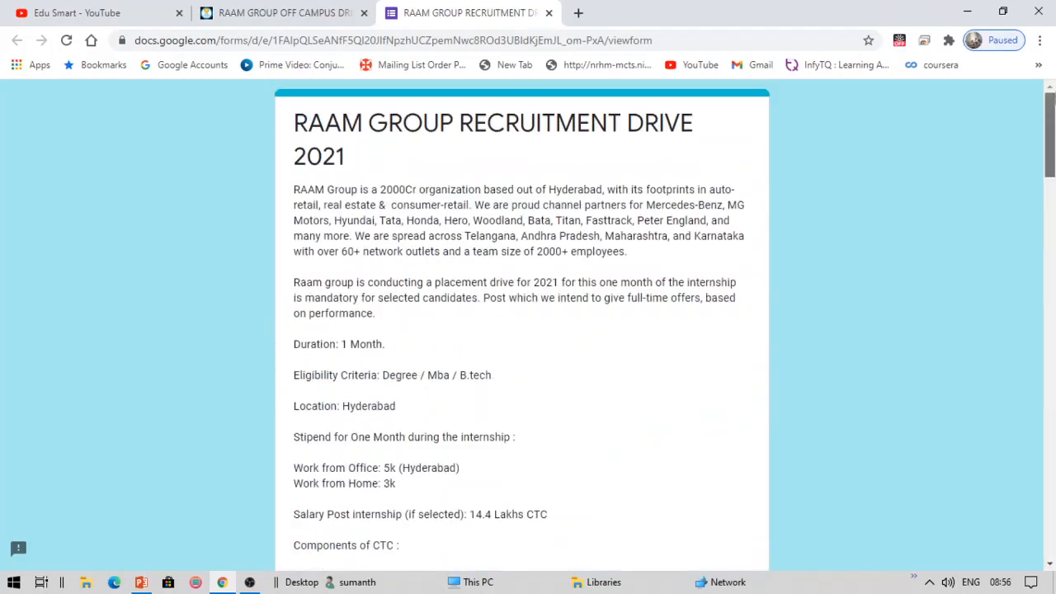
click(284, 13)
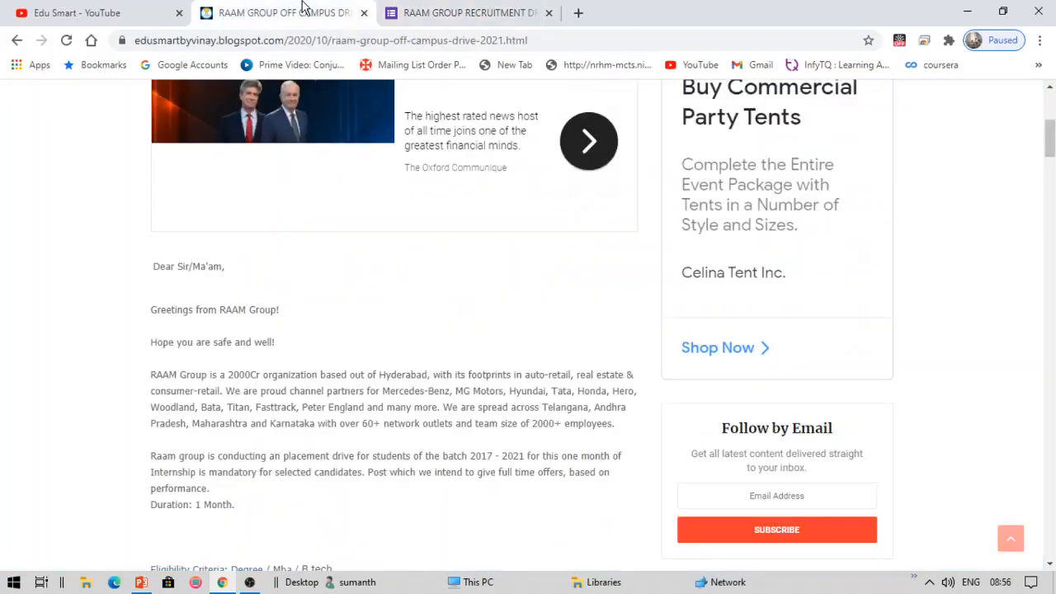